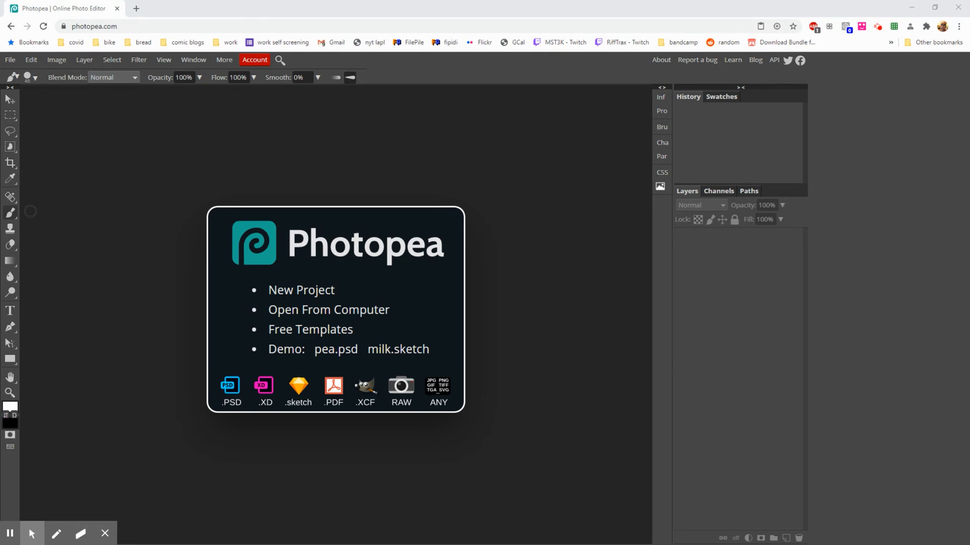
{"action": "mouse_move", "coordinate": [53, 261]}
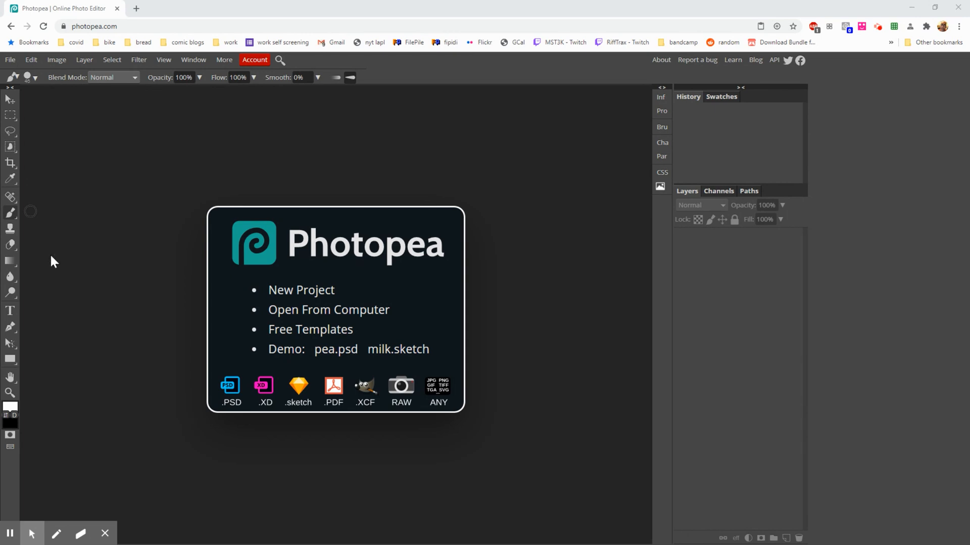
Step: Open dwayne johnson.psd from the computer as a new document
{"action": "left_click", "coordinate": [10, 59]}
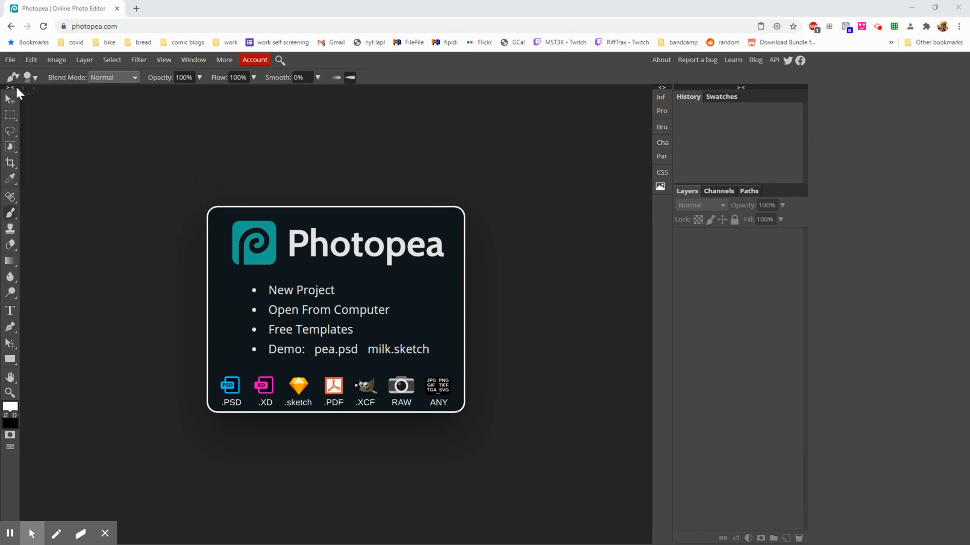
{"action": "left_click", "coordinate": [328, 310]}
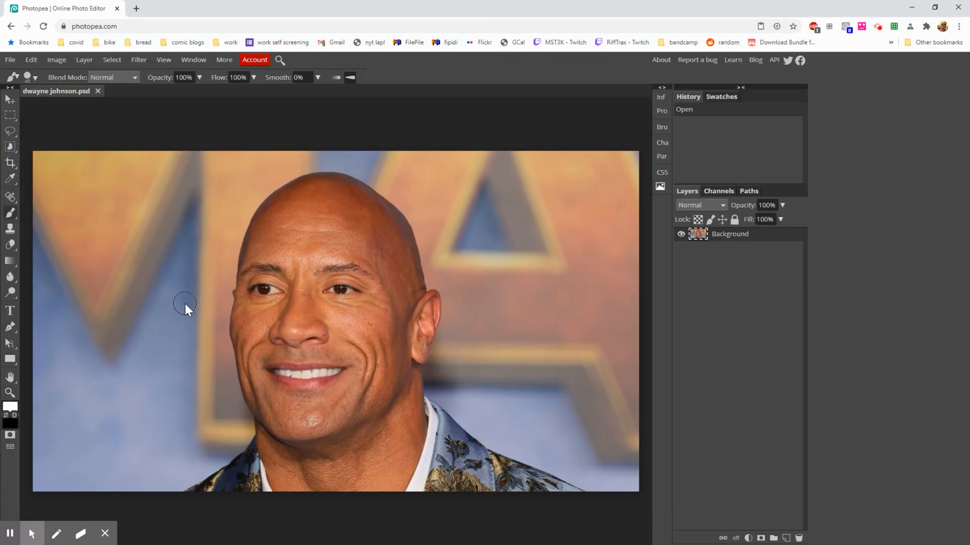
Step: Open Danny Devito.psd as a second document and return to the dwayne johnson.psd document
{"action": "left_click", "coordinate": [10, 59]}
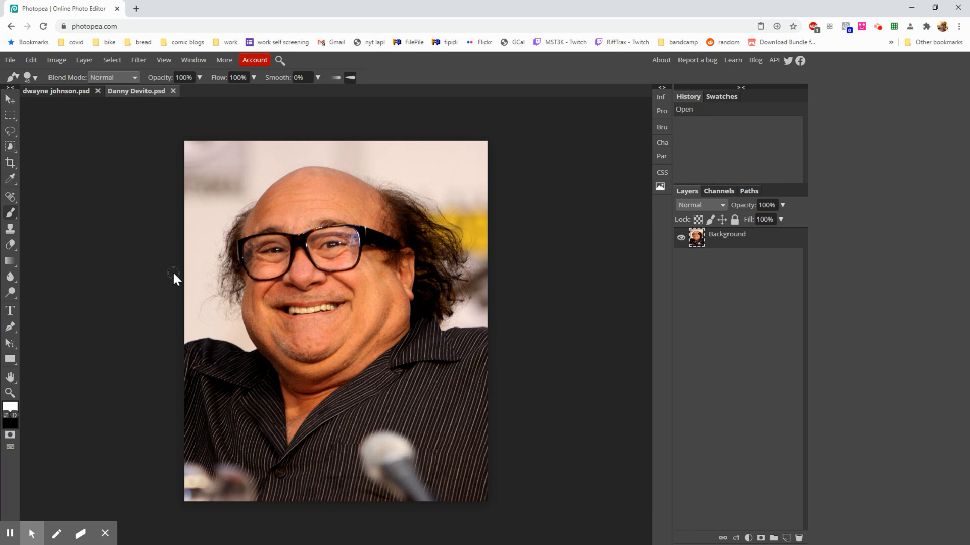
{"action": "mouse_move", "coordinate": [67, 98]}
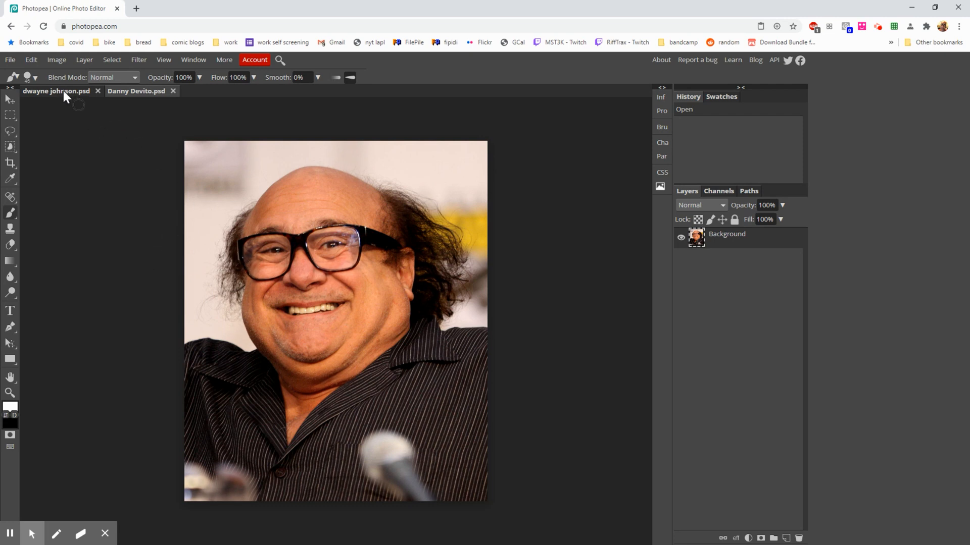
{"action": "left_click", "coordinate": [56, 91]}
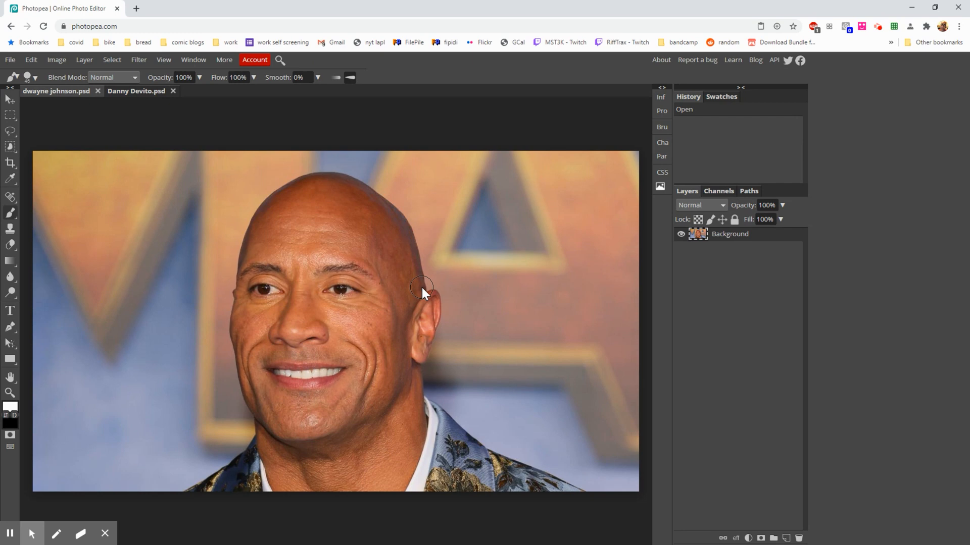
{"action": "mouse_move", "coordinate": [232, 292]}
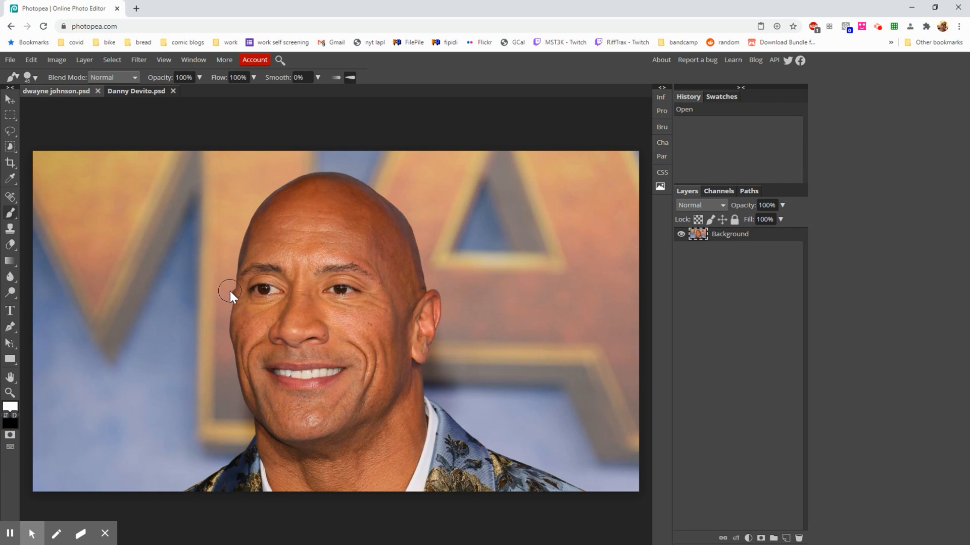
{"action": "mouse_move", "coordinate": [225, 297]}
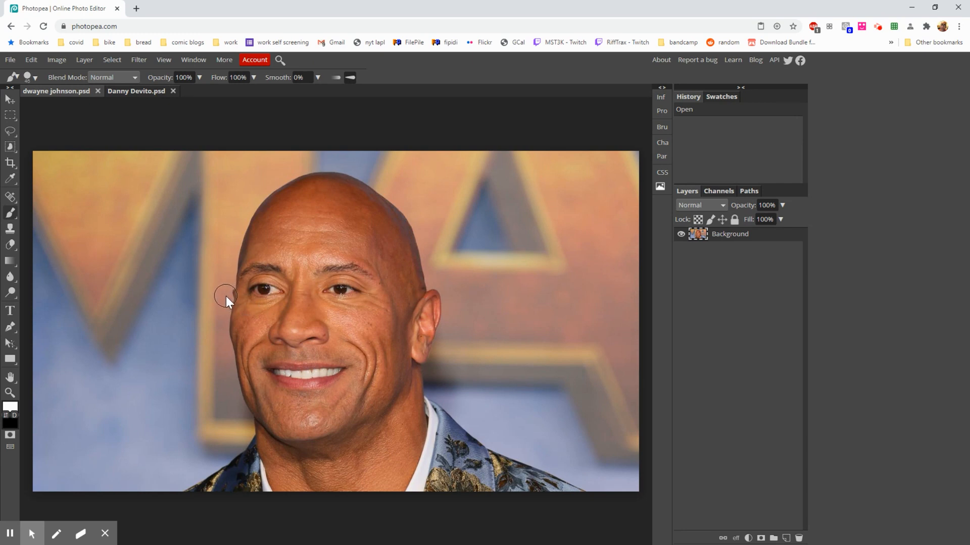
{"action": "mouse_move", "coordinate": [205, 255]}
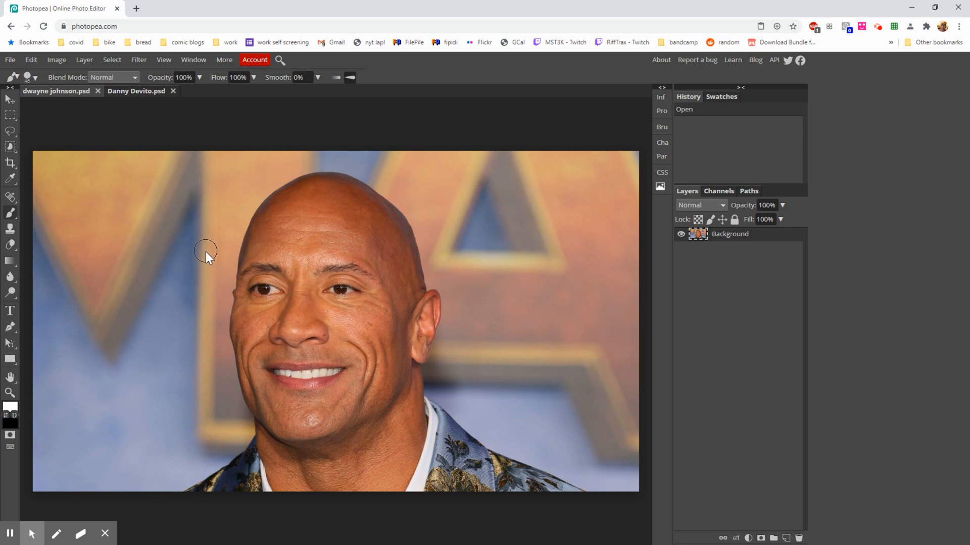
{"action": "mouse_move", "coordinate": [210, 254]}
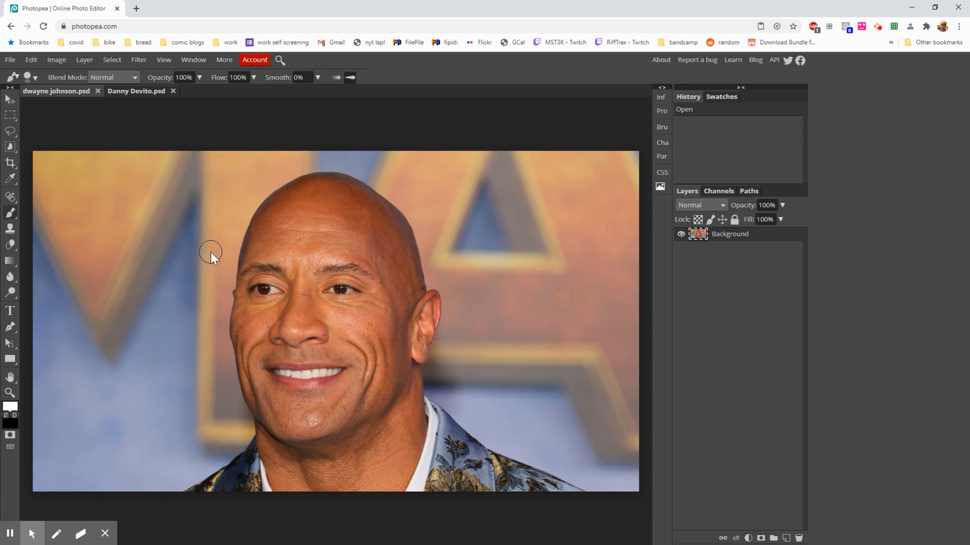
{"action": "left_click", "coordinate": [137, 91]}
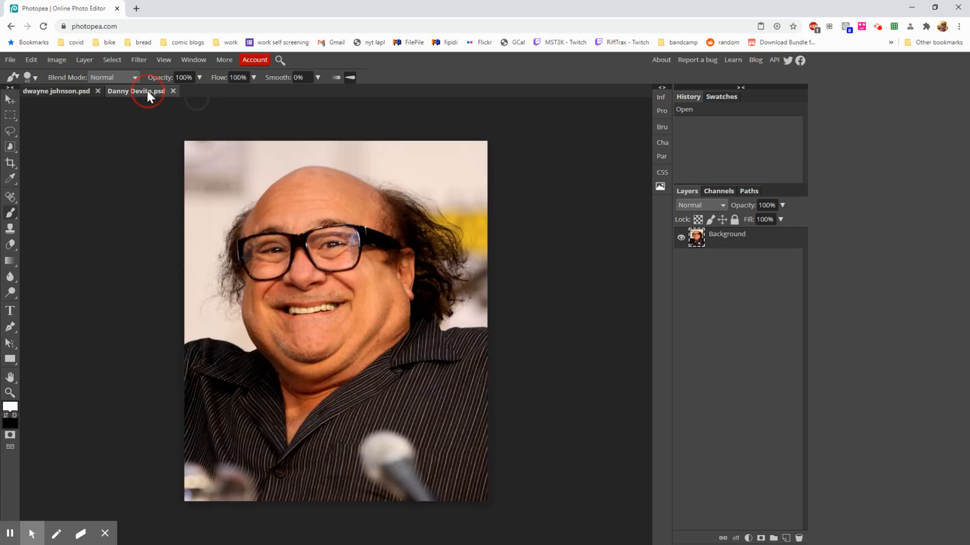
{"action": "mouse_move", "coordinate": [49, 140]}
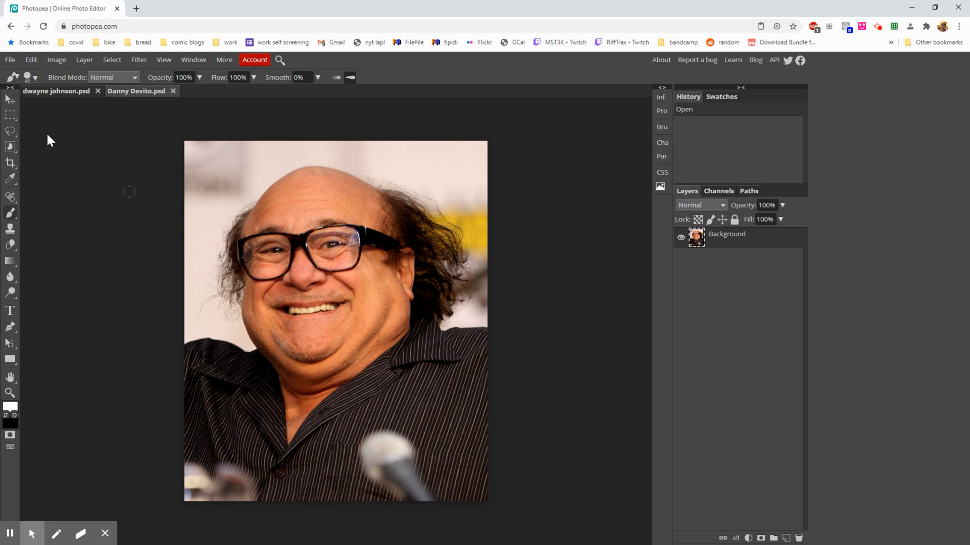
{"action": "mouse_move", "coordinate": [40, 98]}
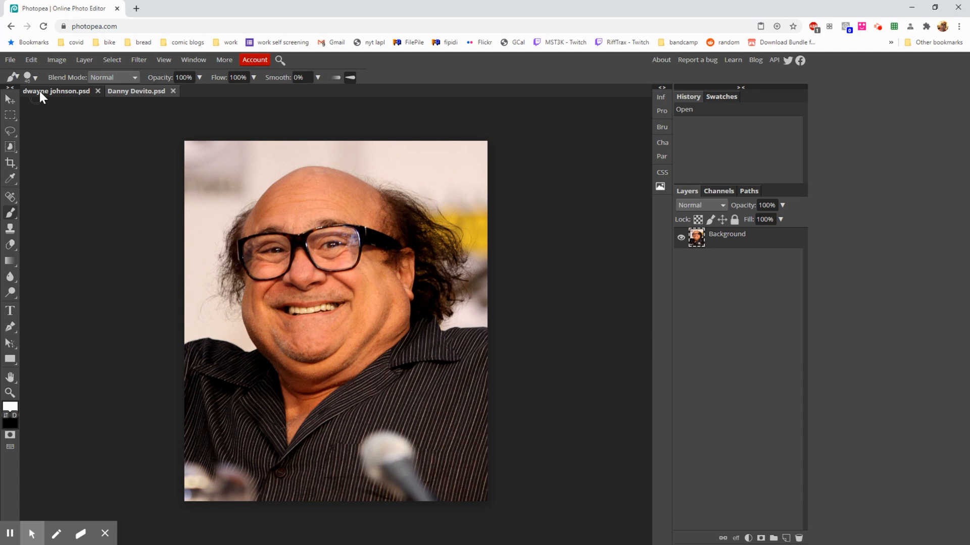
{"action": "mouse_move", "coordinate": [50, 96]}
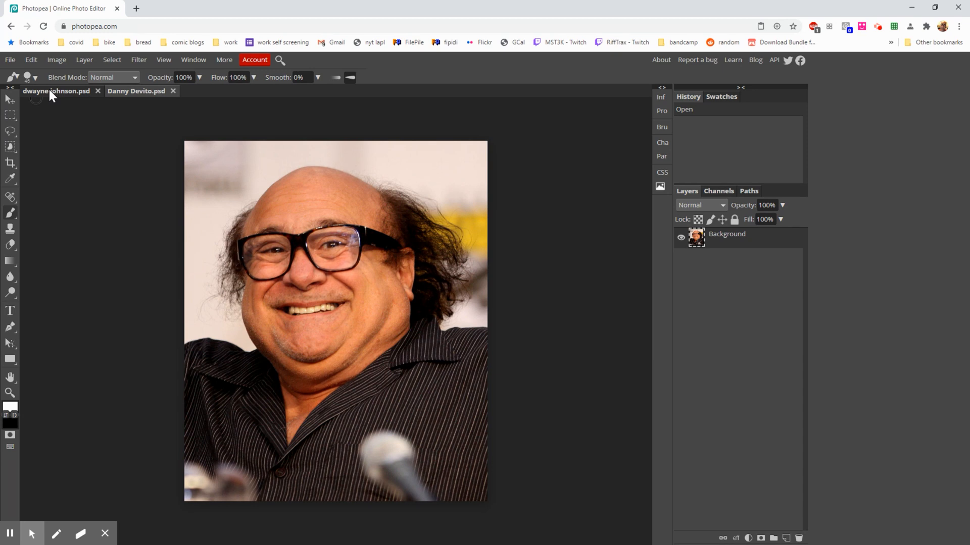
{"action": "mouse_move", "coordinate": [61, 92]}
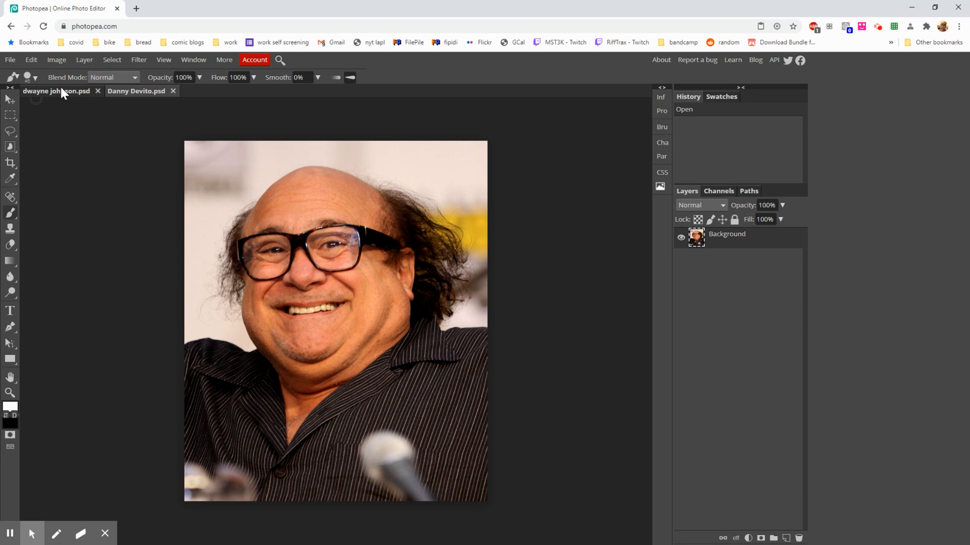
{"action": "left_click", "coordinate": [55, 91]}
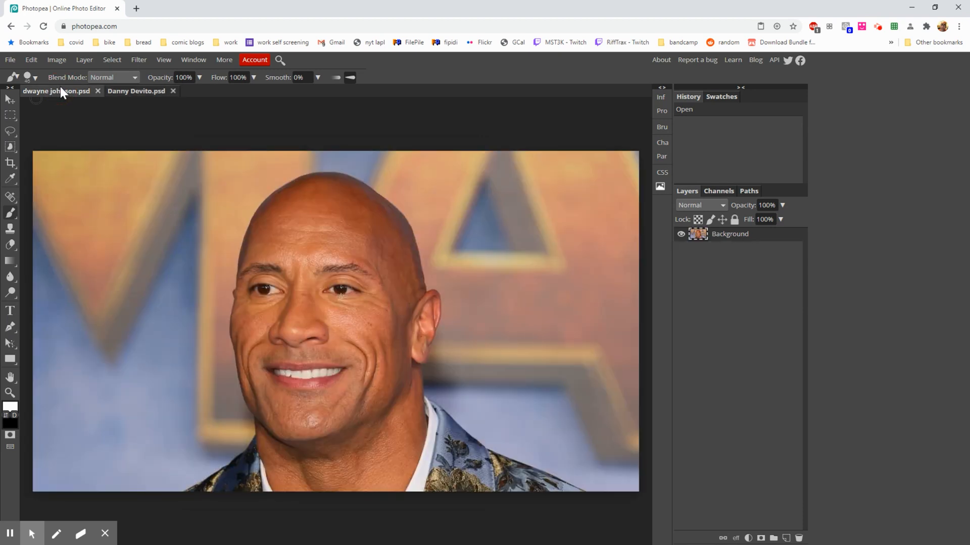
{"action": "left_click", "coordinate": [137, 91]}
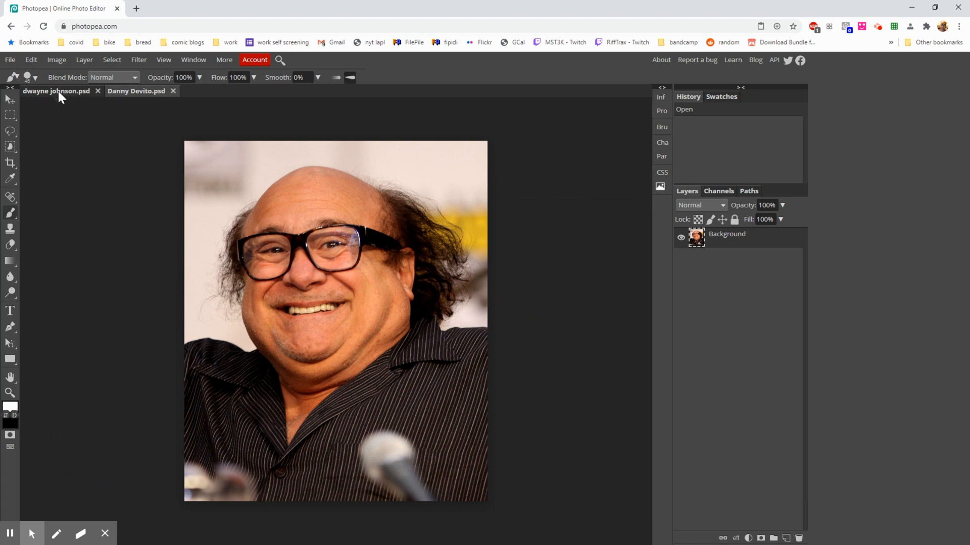
{"action": "left_click", "coordinate": [54, 91]}
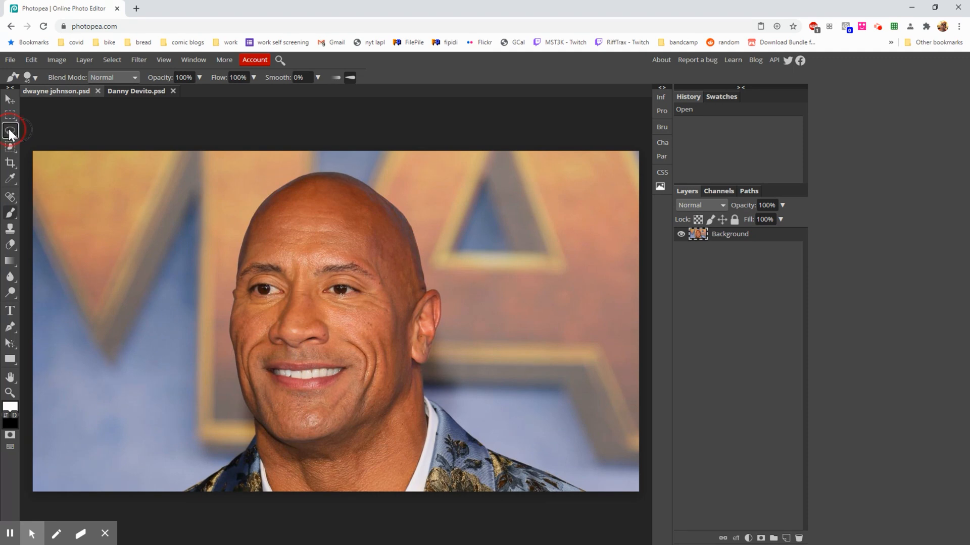
Step: Switch to the Lasso tool to select the bald man's face
{"action": "left_click", "coordinate": [10, 130]}
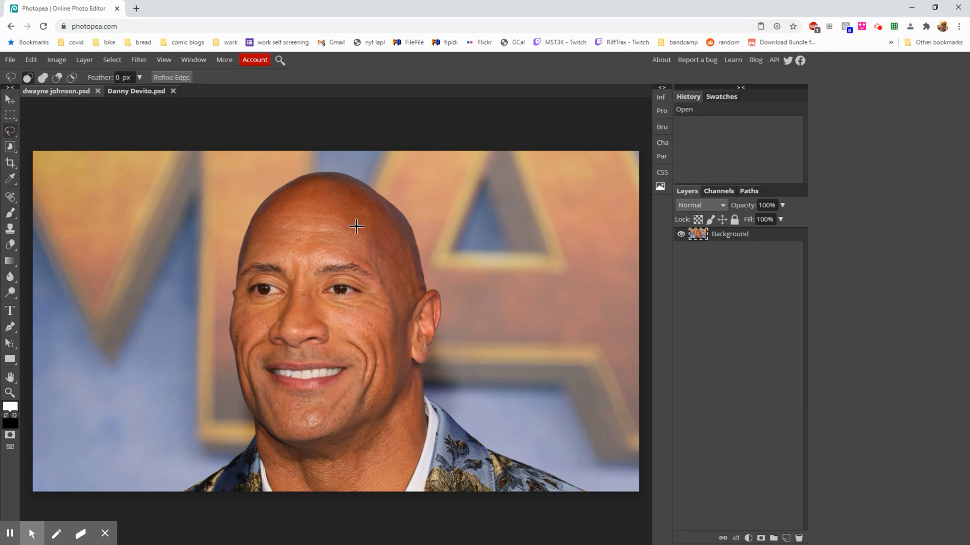
{"action": "mouse_move", "coordinate": [347, 229]}
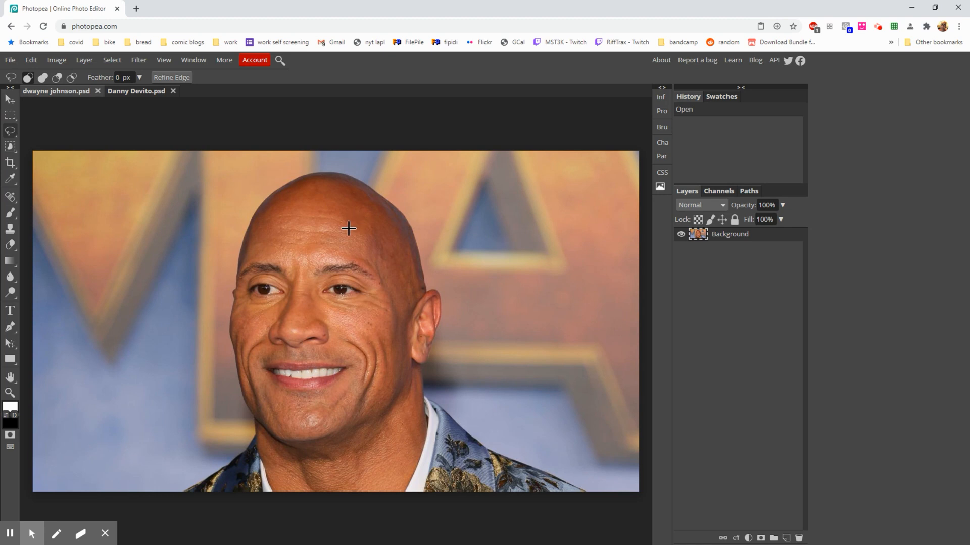
{"action": "mouse_move", "coordinate": [353, 227]}
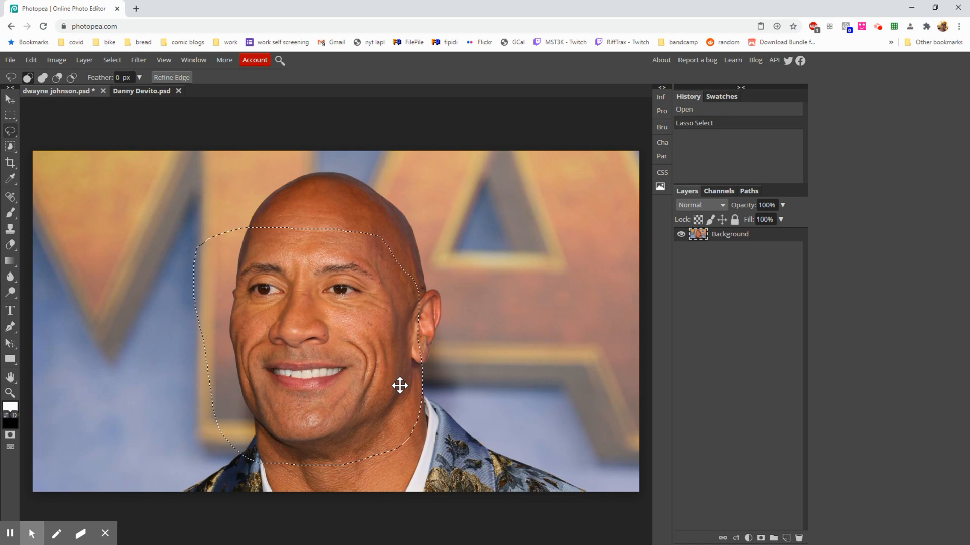
{"action": "mouse_move", "coordinate": [131, 99]}
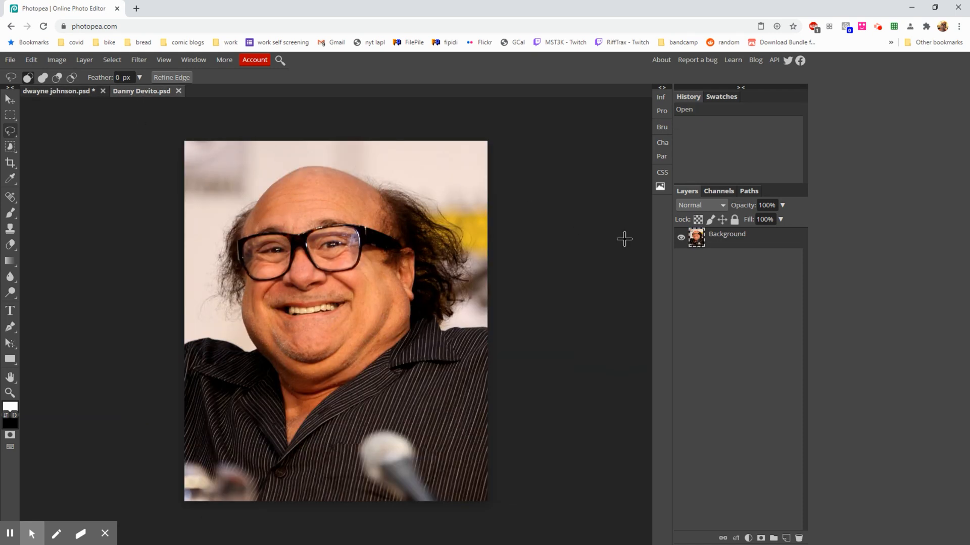
{"action": "mouse_move", "coordinate": [564, 290]}
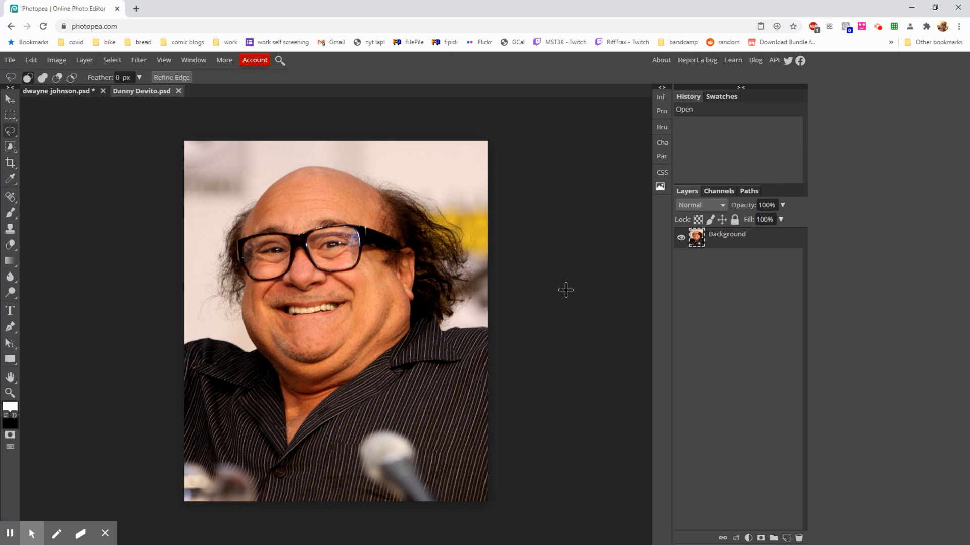
Step: Paste the copied face as Layer 1 over Danny Devito.psd
{"action": "key", "text": "Ctrl+v"}
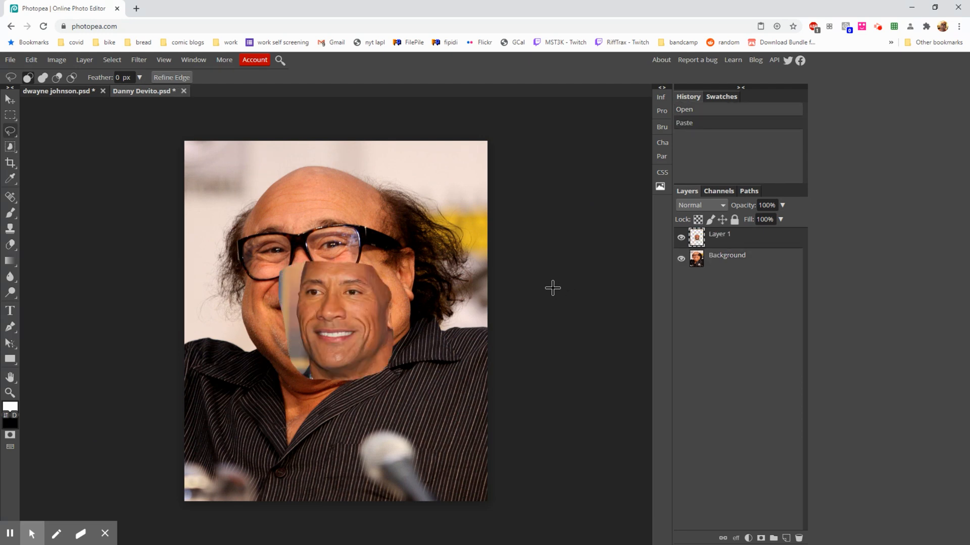
{"action": "mouse_move", "coordinate": [339, 345]}
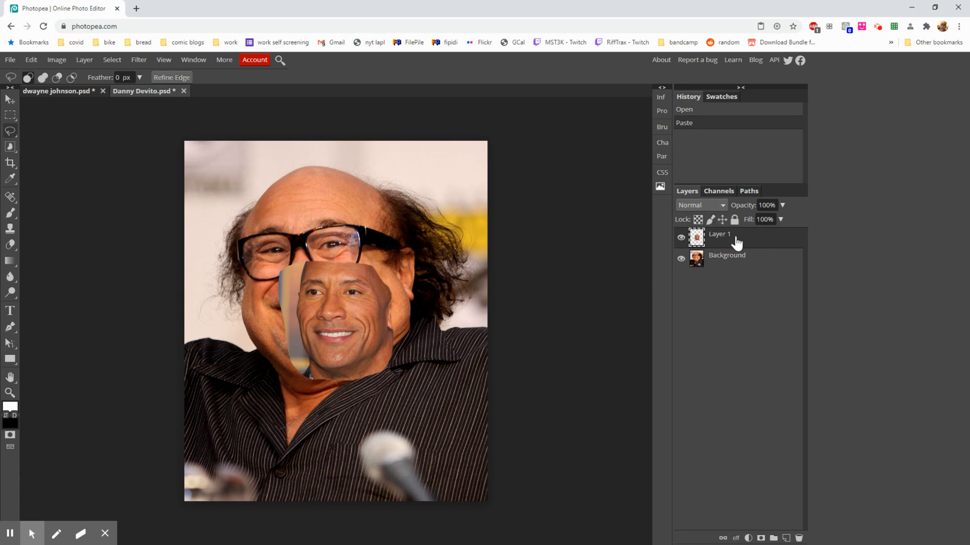
{"action": "mouse_move", "coordinate": [399, 304]}
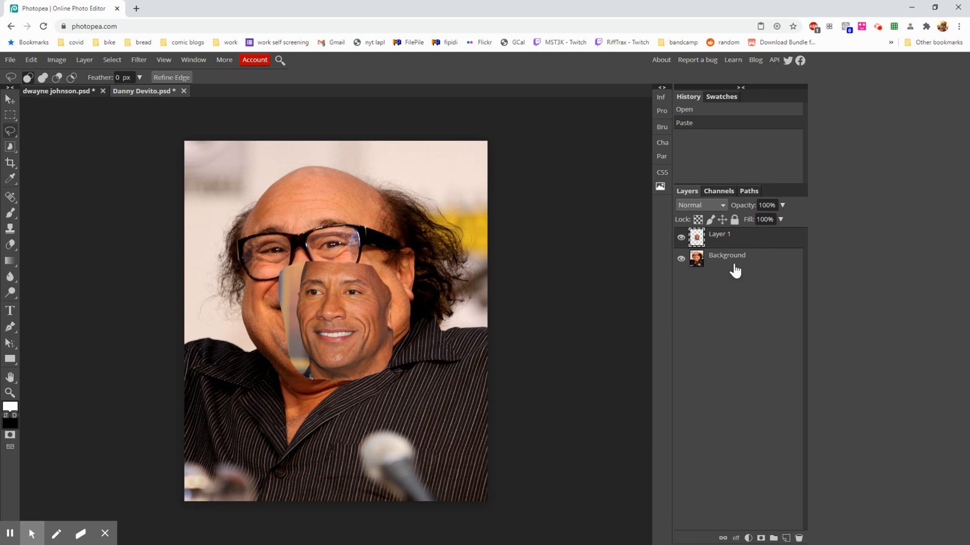
Step: Rename the pasted face layer to 'rock face'
{"action": "double_click", "coordinate": [719, 235]}
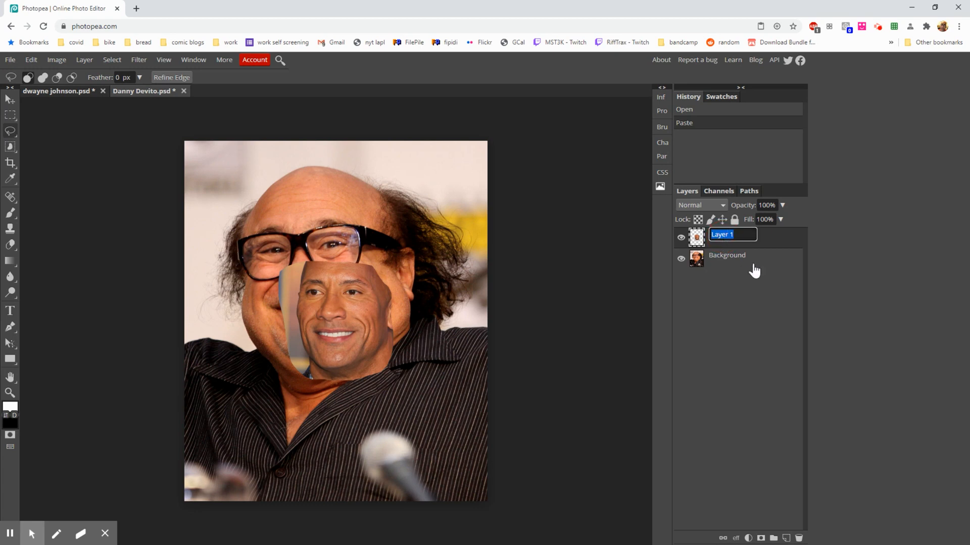
{"action": "mouse_move", "coordinate": [756, 275]}
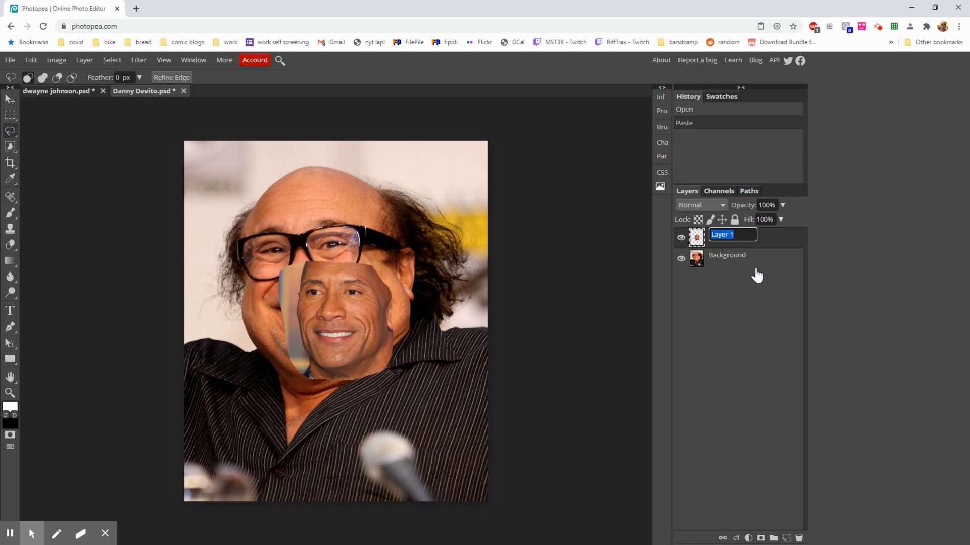
{"action": "type", "text": "rock face"}
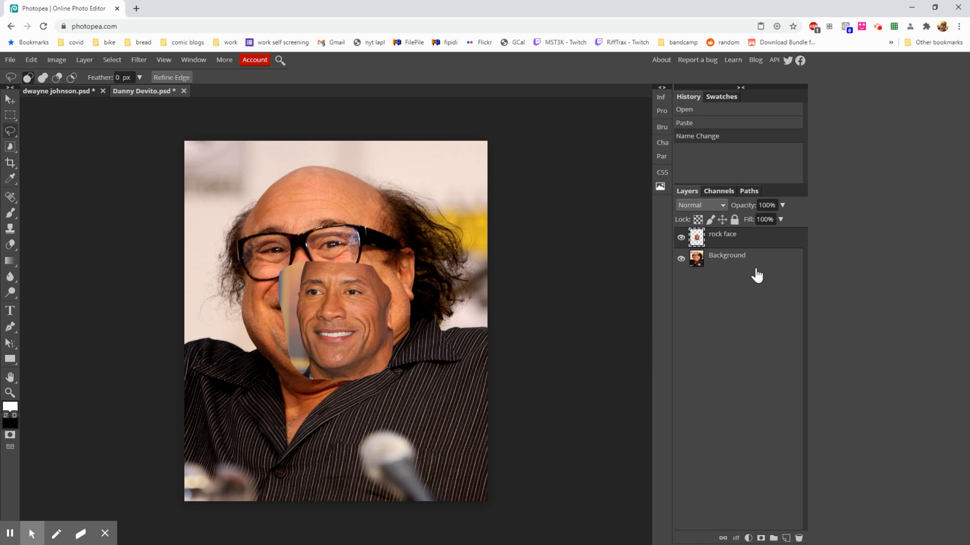
{"action": "mouse_move", "coordinate": [772, 205]}
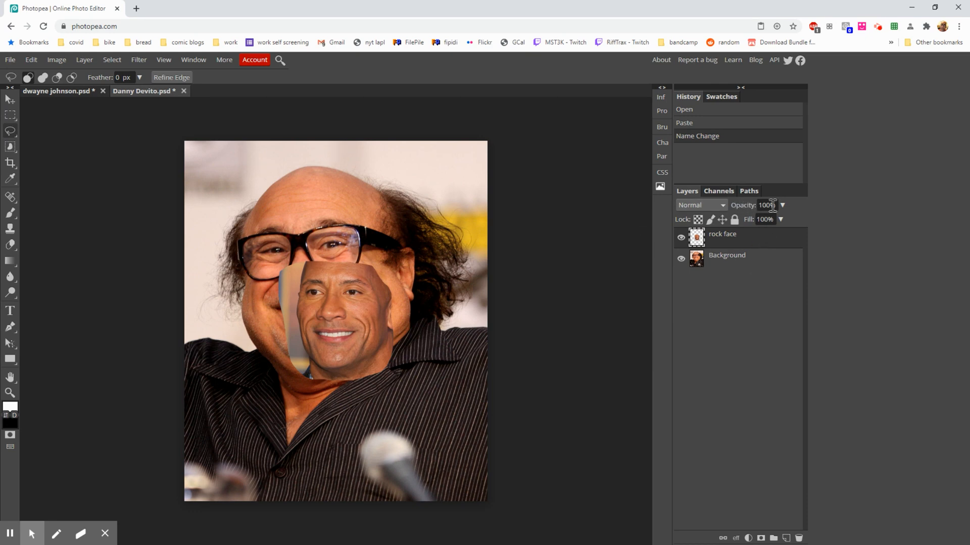
{"action": "mouse_move", "coordinate": [798, 215]}
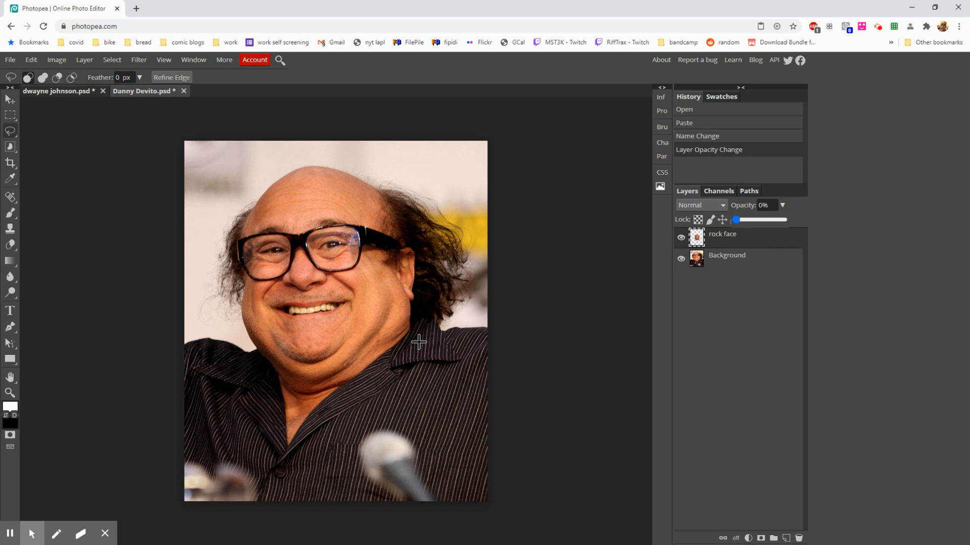
{"action": "mouse_move", "coordinate": [434, 338]}
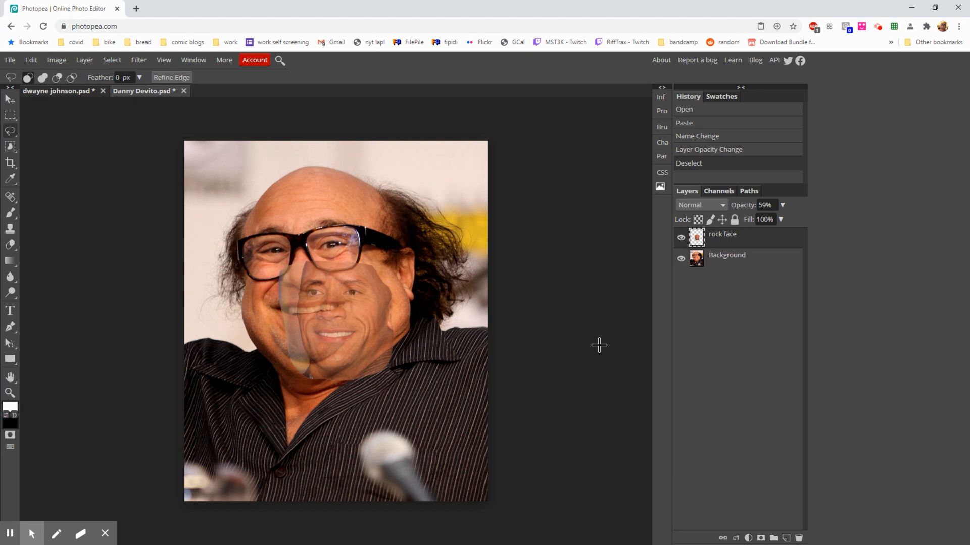
{"action": "mouse_move", "coordinate": [602, 339]}
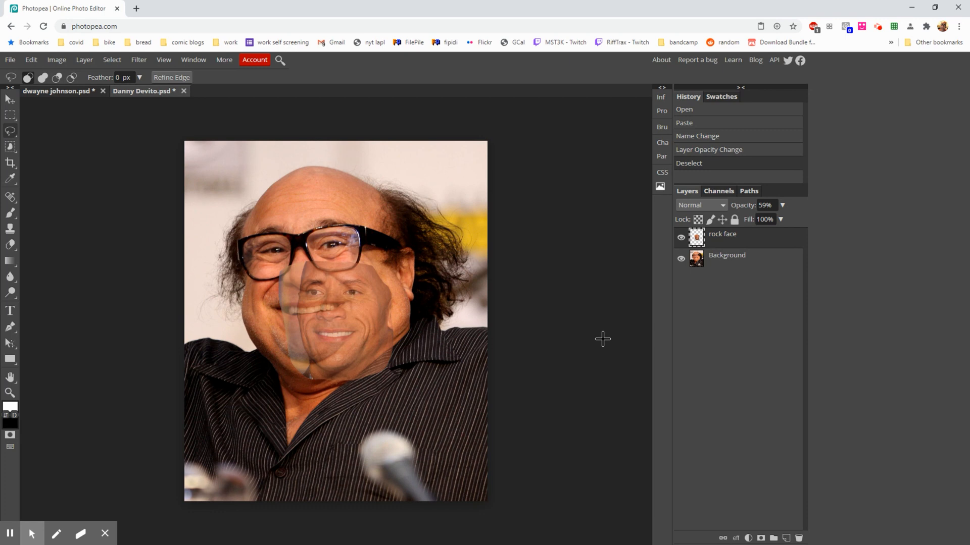
{"action": "mouse_move", "coordinate": [31, 59]}
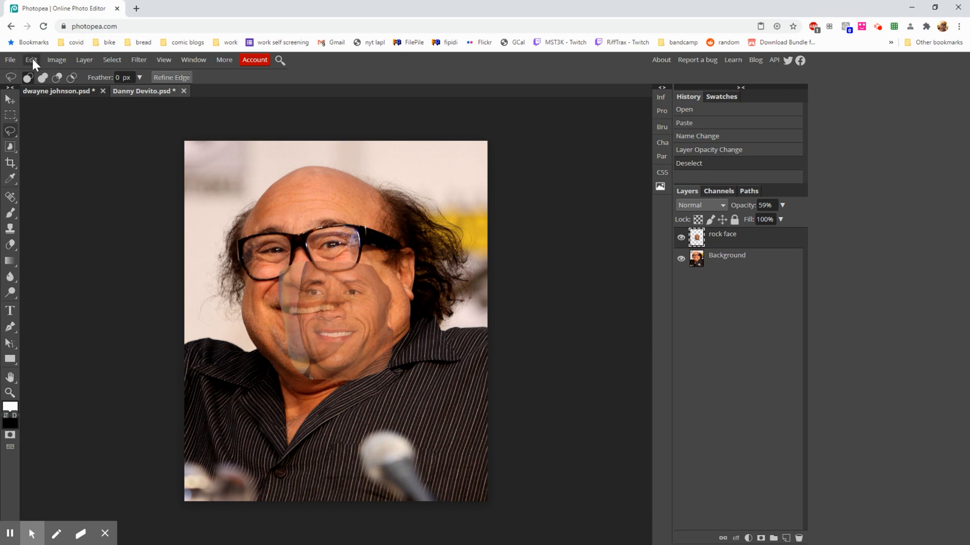
Step: Free-transform the rock face layer, enlarging and tilting it over DeVito's features, and commit it
{"action": "left_click", "coordinate": [30, 59]}
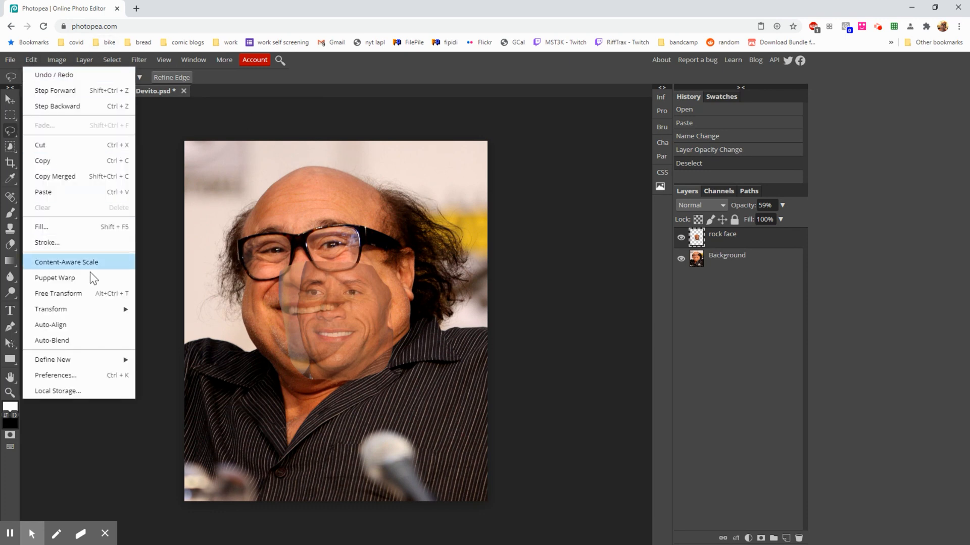
{"action": "mouse_move", "coordinate": [111, 297]}
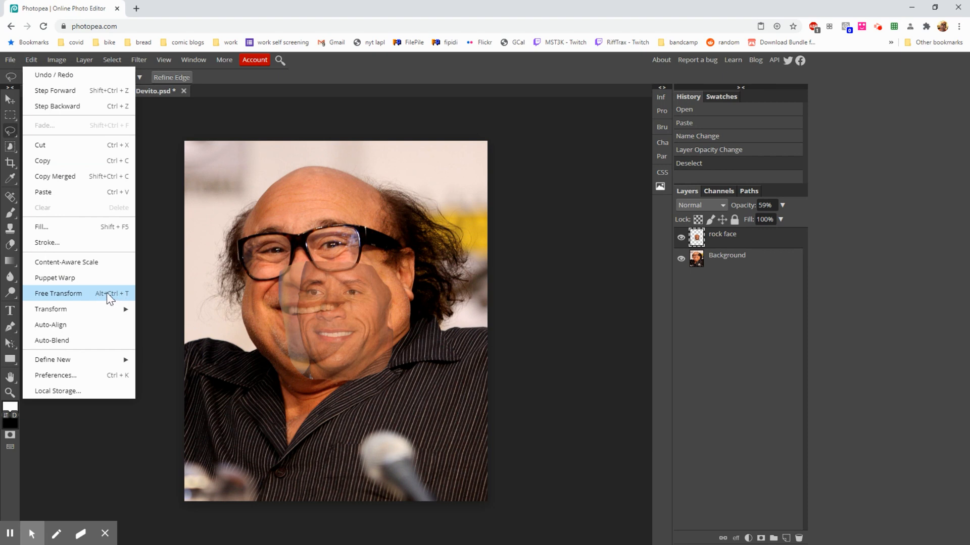
{"action": "left_click", "coordinate": [58, 293]}
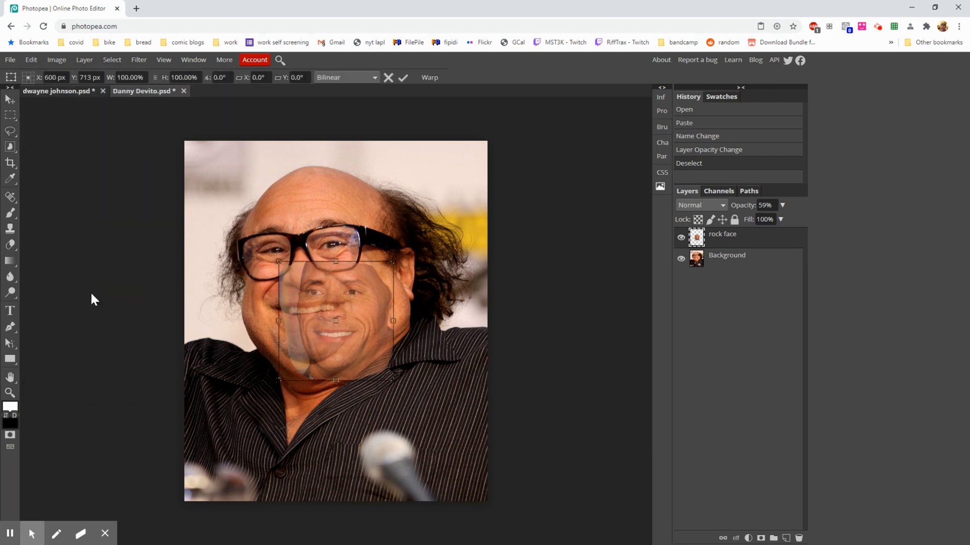
{"action": "mouse_move", "coordinate": [272, 286]}
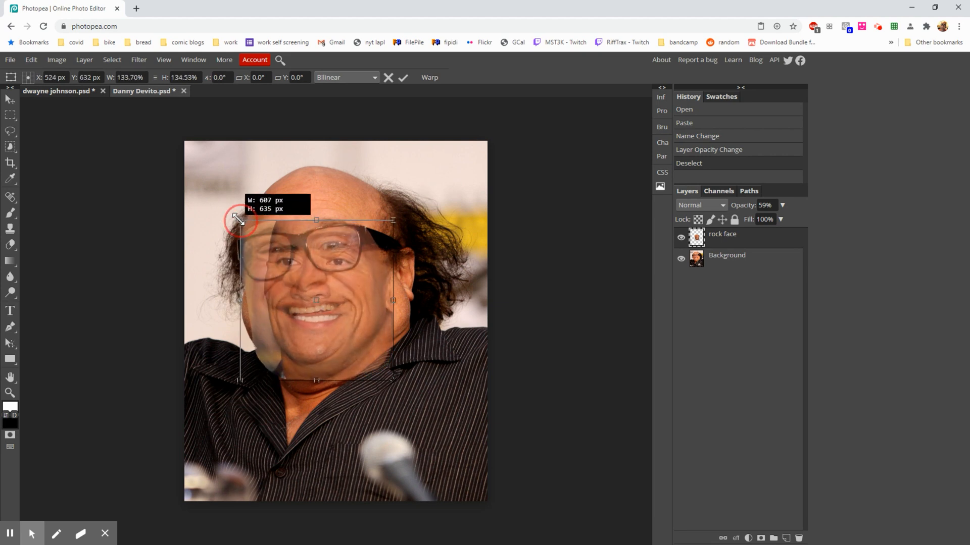
{"action": "left_click_drag", "start_coordinate": [236, 218], "coordinate": [221, 204]}
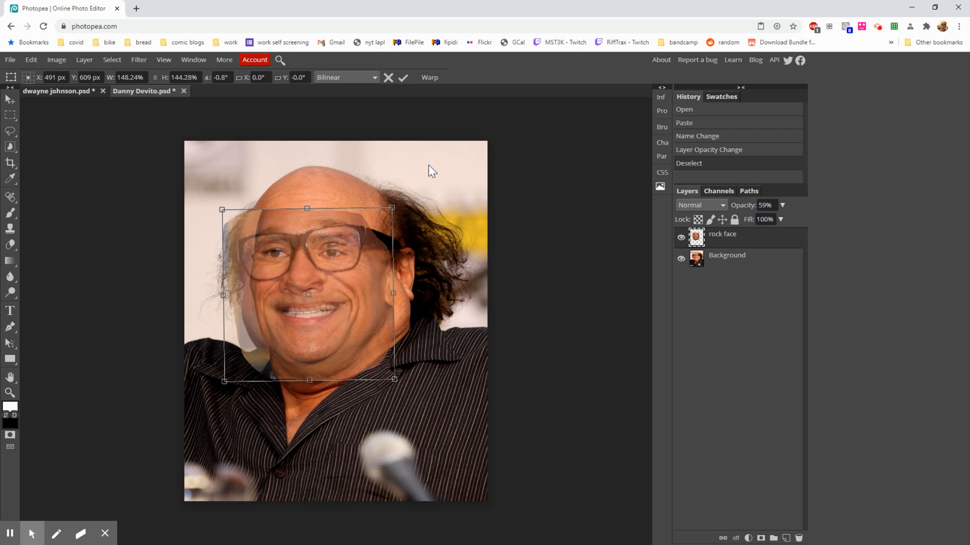
{"action": "mouse_move", "coordinate": [410, 195]}
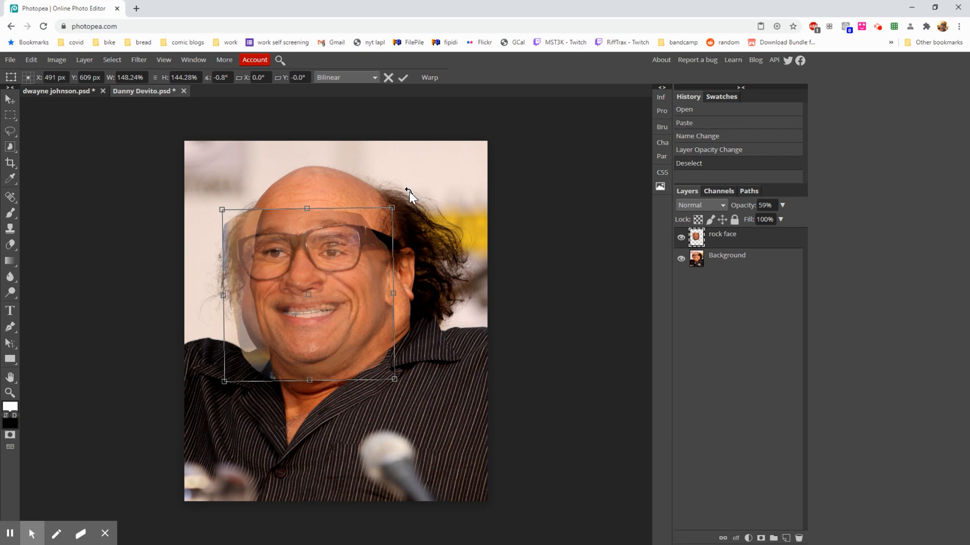
{"action": "mouse_move", "coordinate": [394, 208]}
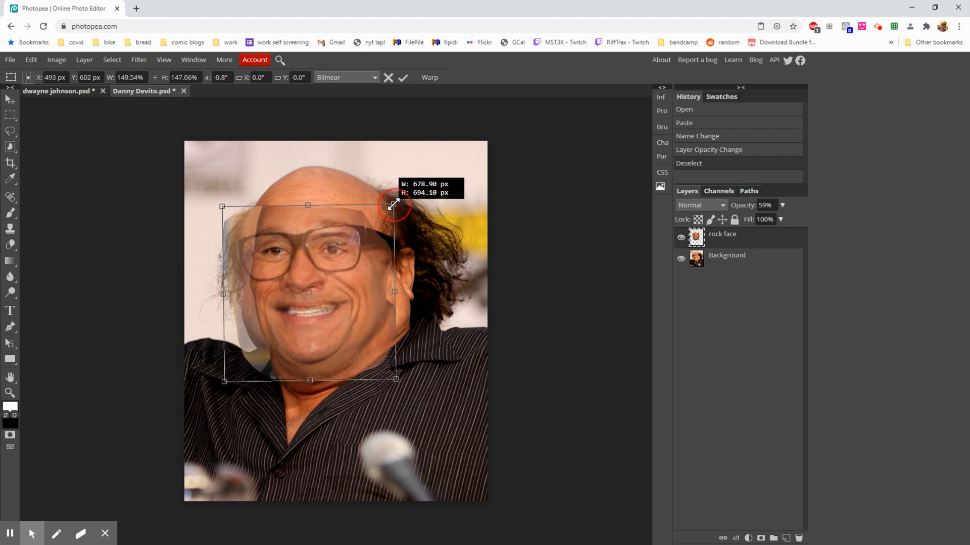
{"action": "mouse_move", "coordinate": [419, 531]}
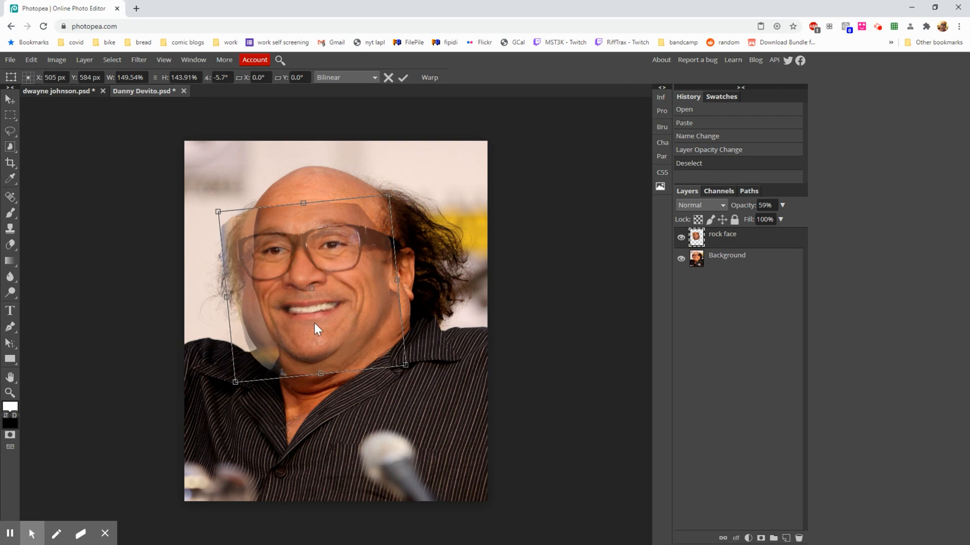
{"action": "mouse_move", "coordinate": [352, 337]}
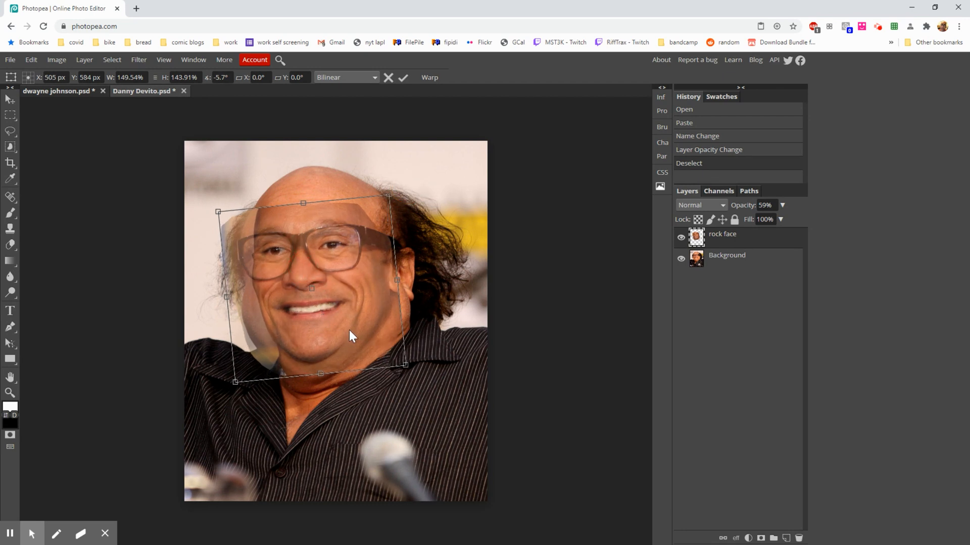
{"action": "mouse_move", "coordinate": [360, 327]}
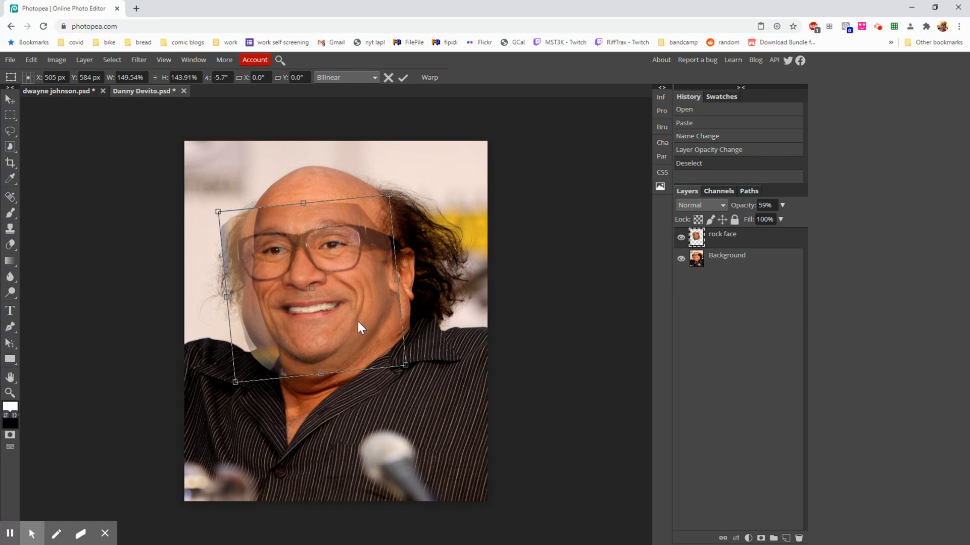
{"action": "mouse_move", "coordinate": [417, 346]}
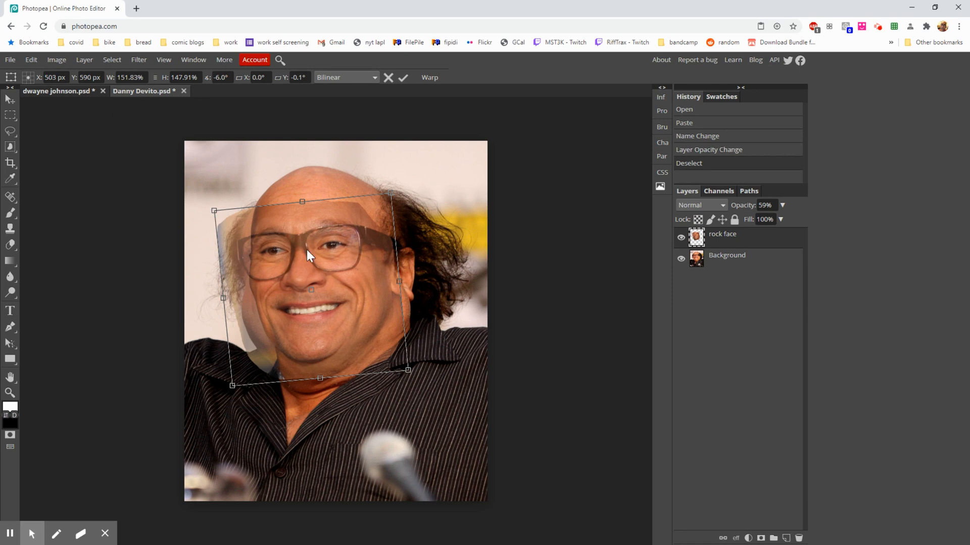
{"action": "mouse_move", "coordinate": [329, 283]}
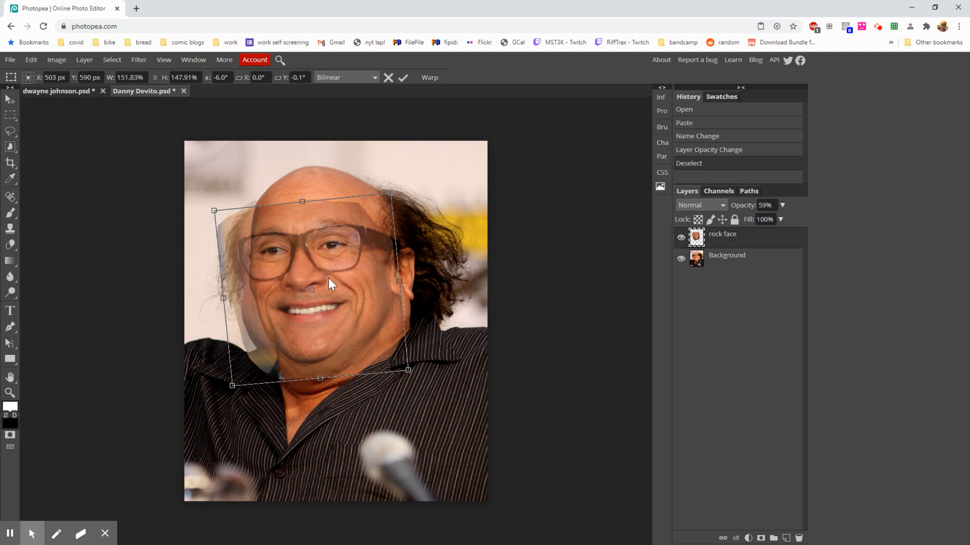
{"action": "mouse_move", "coordinate": [294, 300]}
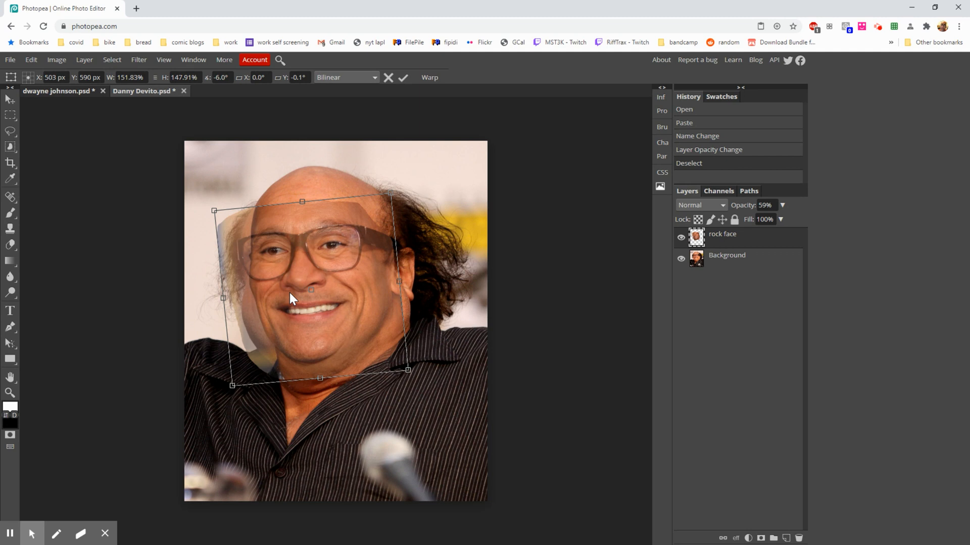
{"action": "left_click", "coordinate": [403, 78]}
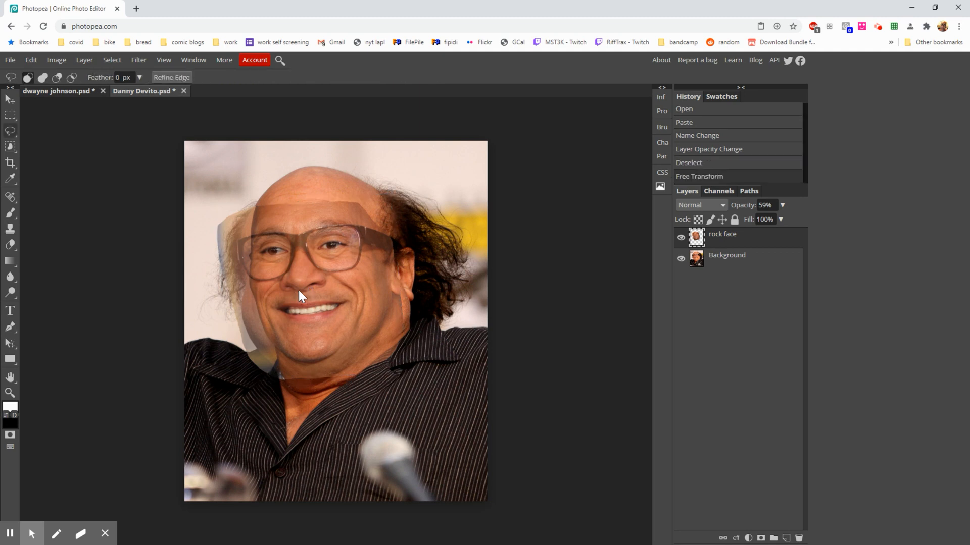
{"action": "mouse_move", "coordinate": [324, 286]}
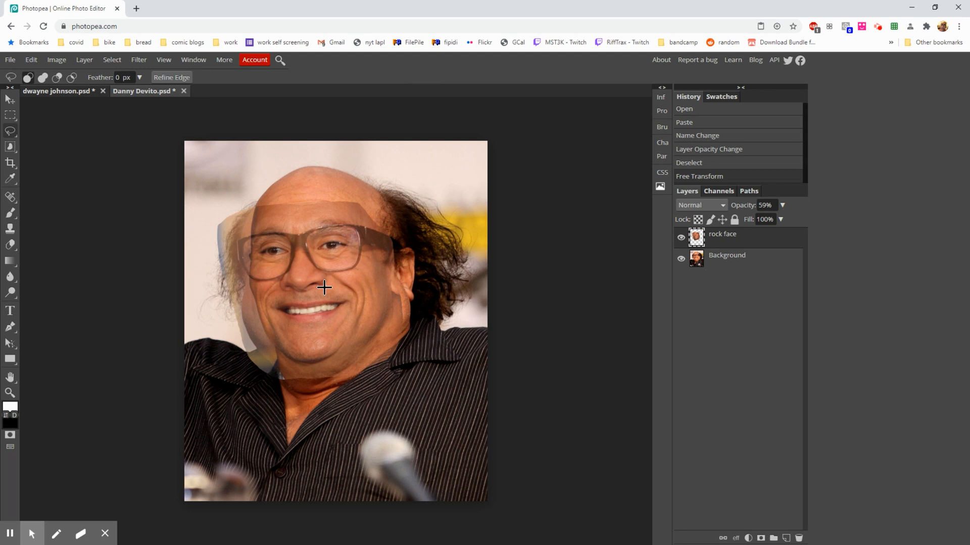
{"action": "mouse_move", "coordinate": [337, 278]}
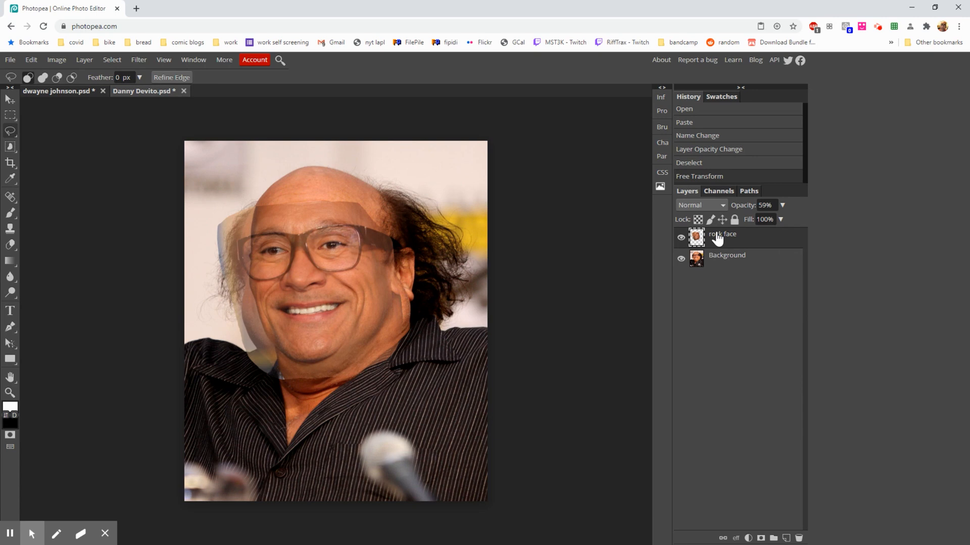
Step: Set the rock face layer's opacity back to 100%
{"action": "left_click", "coordinate": [782, 205]}
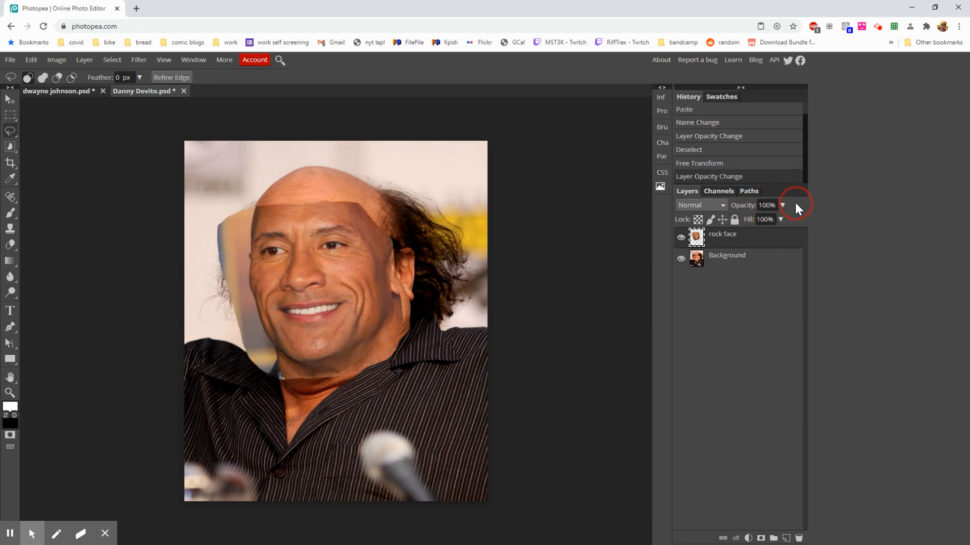
{"action": "mouse_move", "coordinate": [777, 214]}
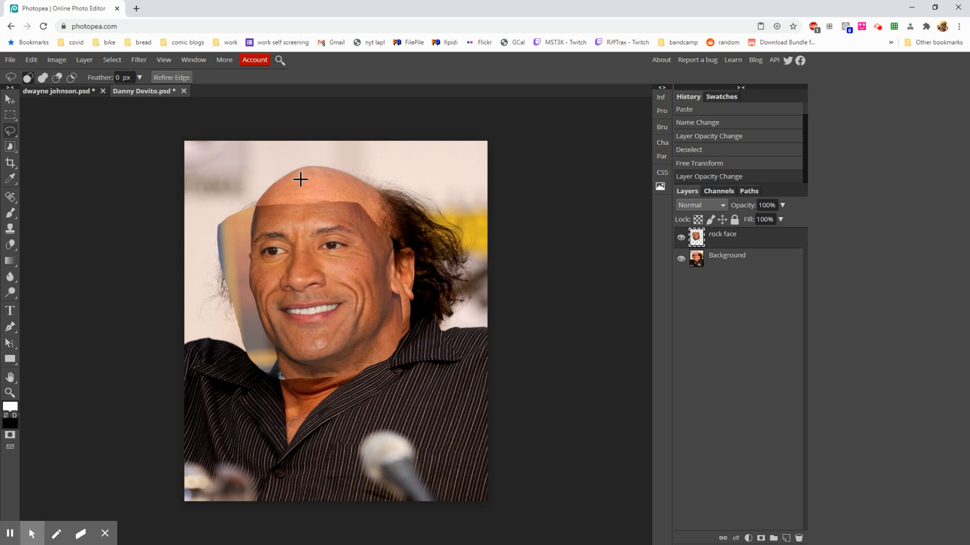
{"action": "mouse_move", "coordinate": [262, 208]}
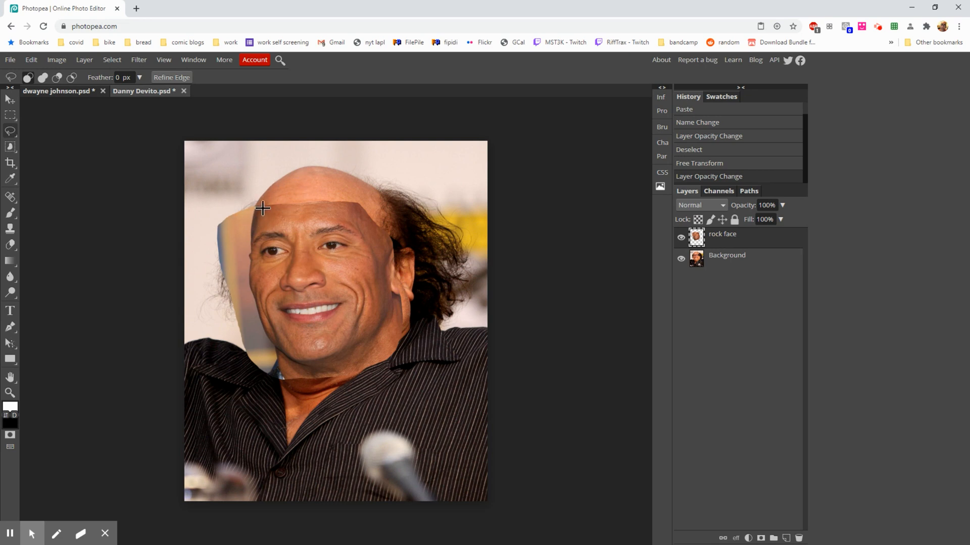
{"action": "mouse_move", "coordinate": [286, 209]}
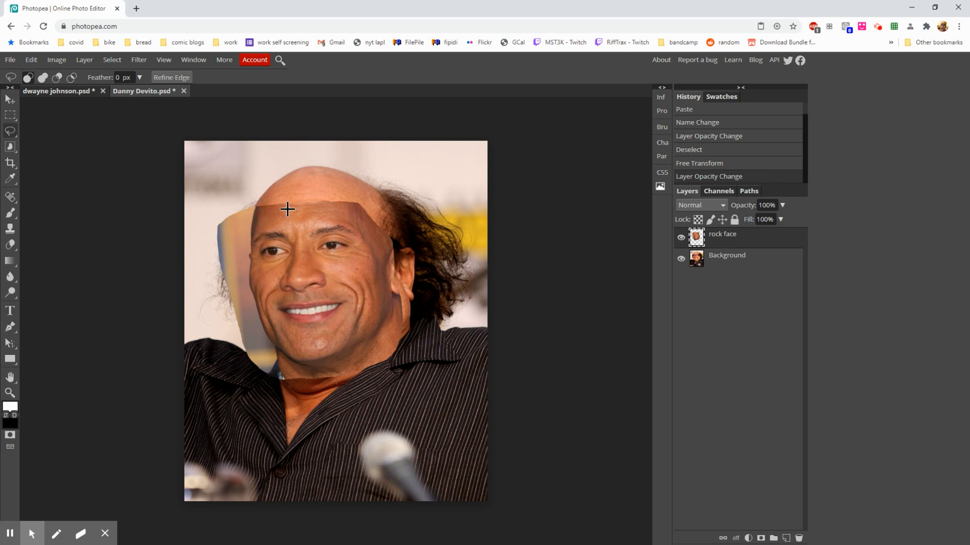
{"action": "mouse_move", "coordinate": [483, 335]}
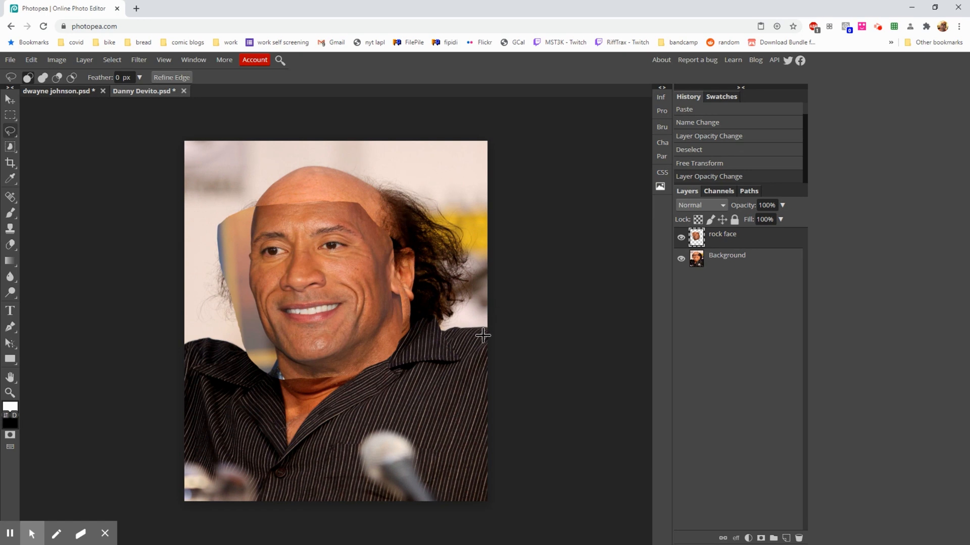
{"action": "mouse_move", "coordinate": [505, 334]}
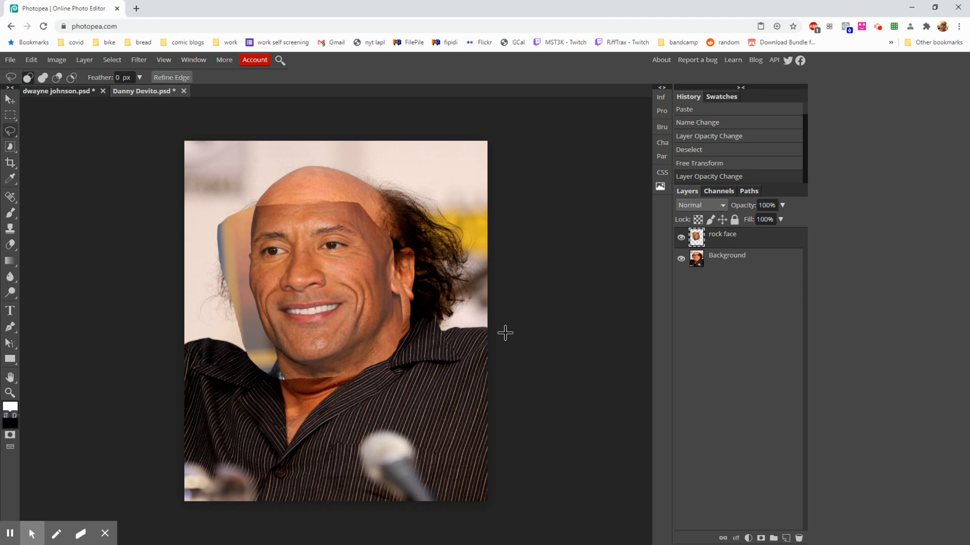
{"action": "mouse_move", "coordinate": [417, 252]}
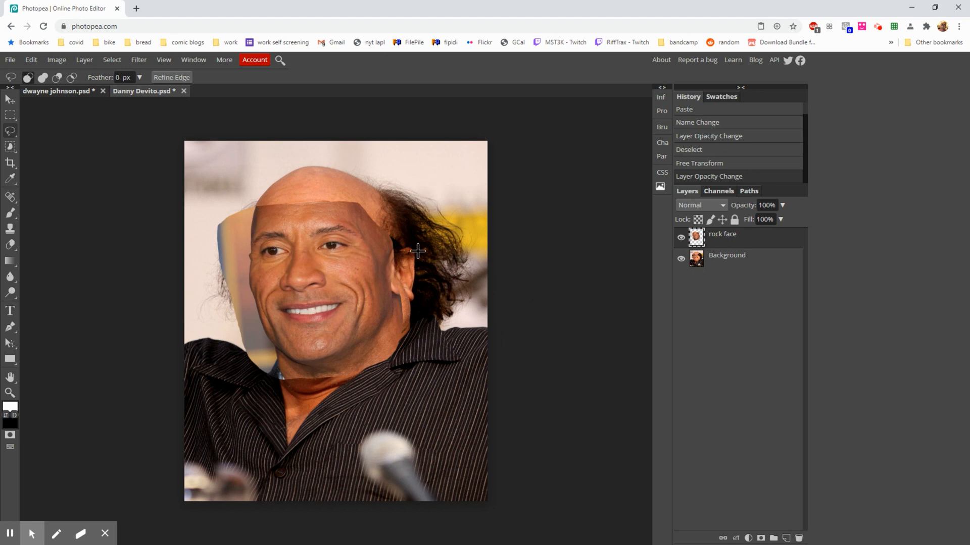
{"action": "mouse_move", "coordinate": [411, 244]}
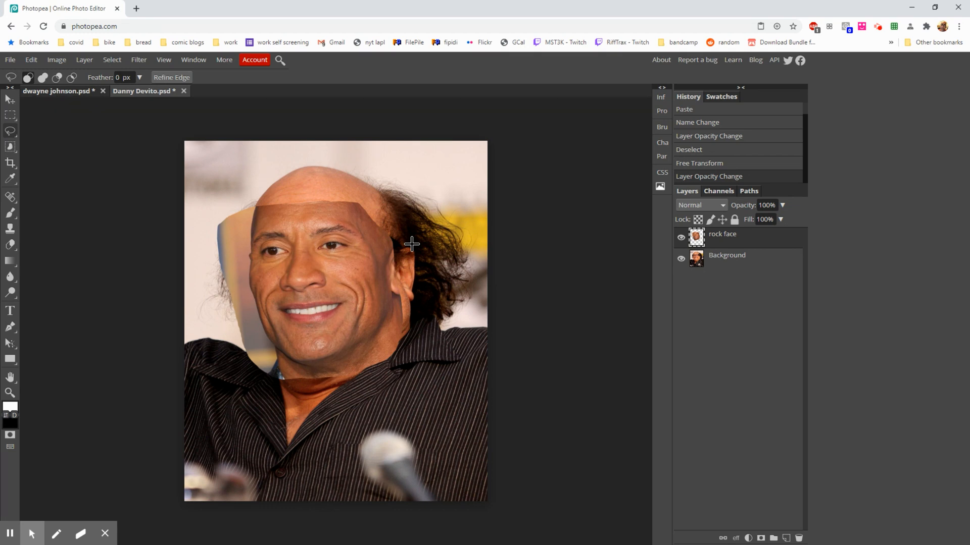
Step: Apply Hue/Saturation to the rock face layer with Hue -2, Saturation 2, Lightness 3
{"action": "left_click", "coordinate": [57, 60]}
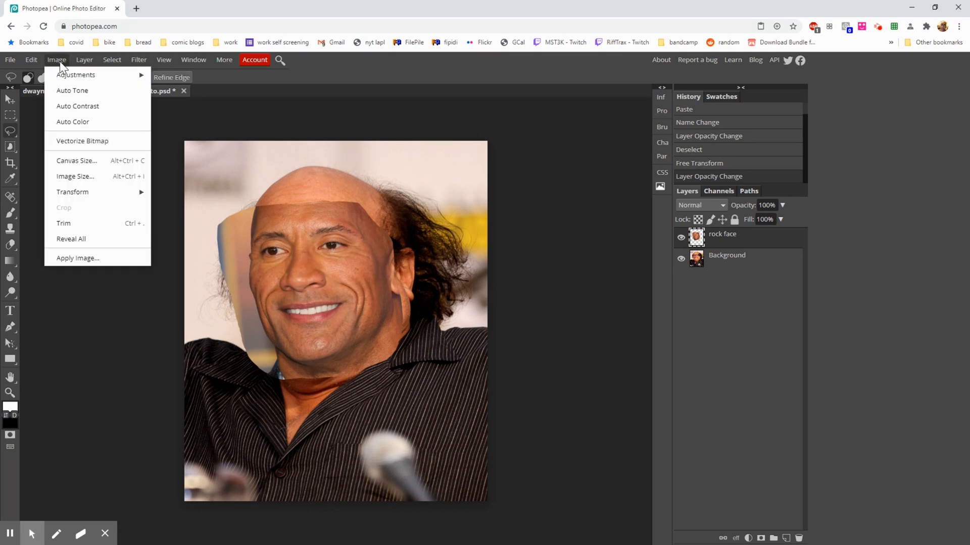
{"action": "mouse_move", "coordinate": [73, 192]}
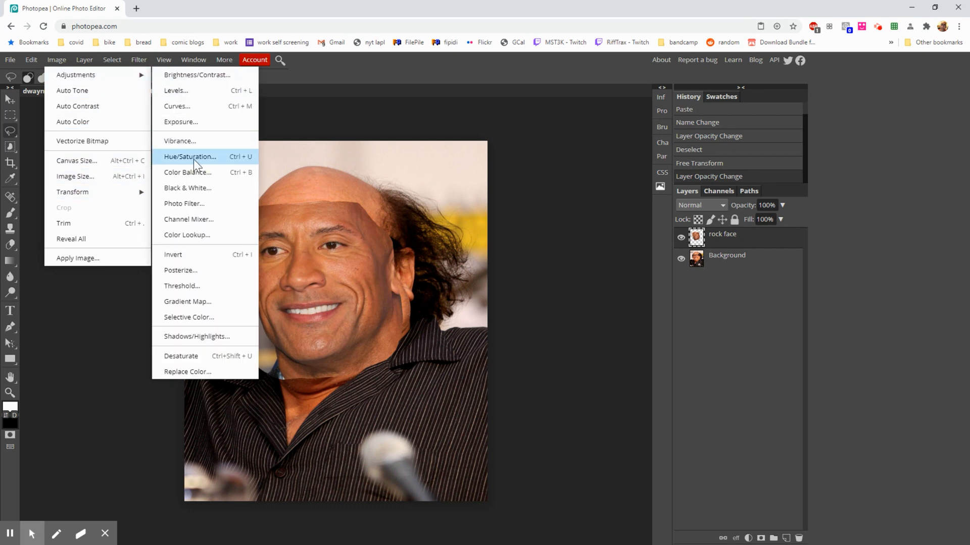
{"action": "mouse_move", "coordinate": [231, 160]}
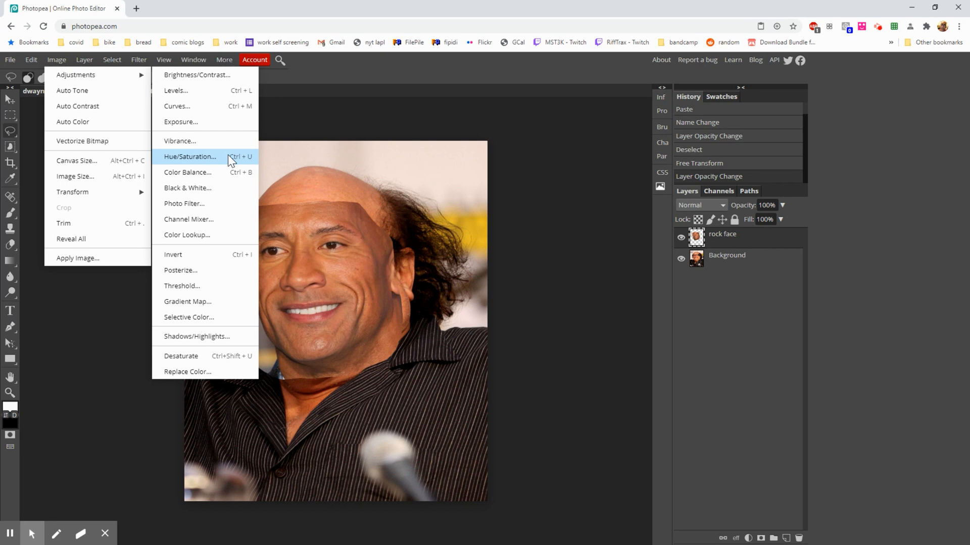
{"action": "left_click", "coordinate": [189, 157]}
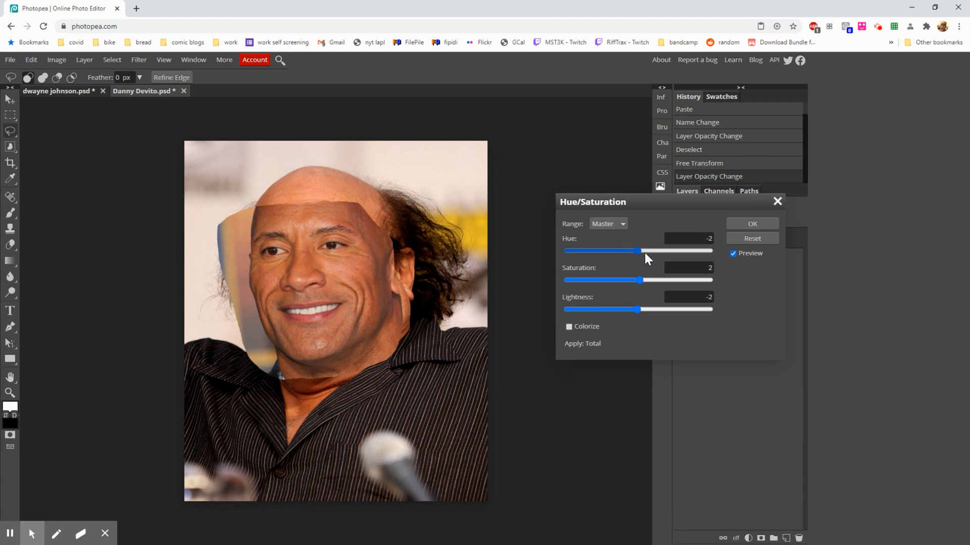
{"action": "mouse_move", "coordinate": [640, 311]}
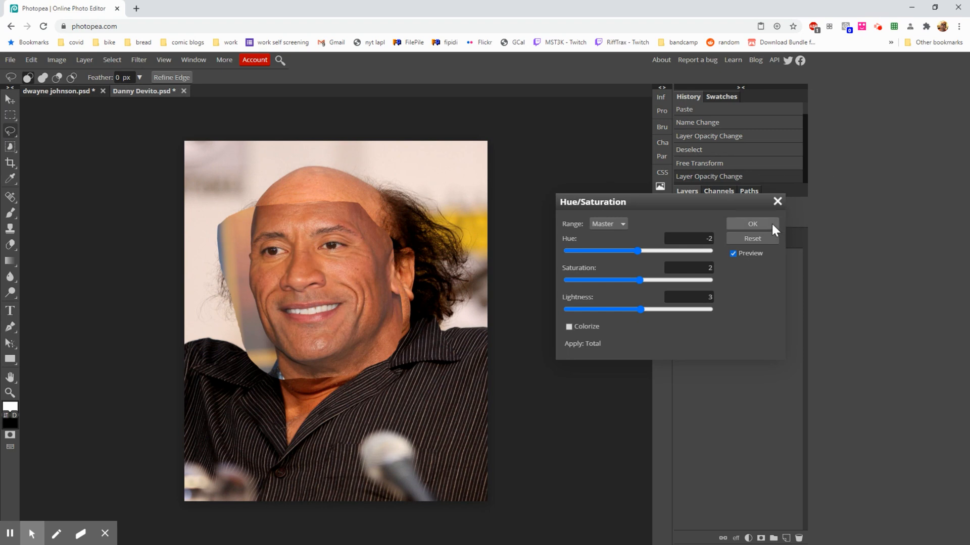
{"action": "left_click", "coordinate": [751, 224]}
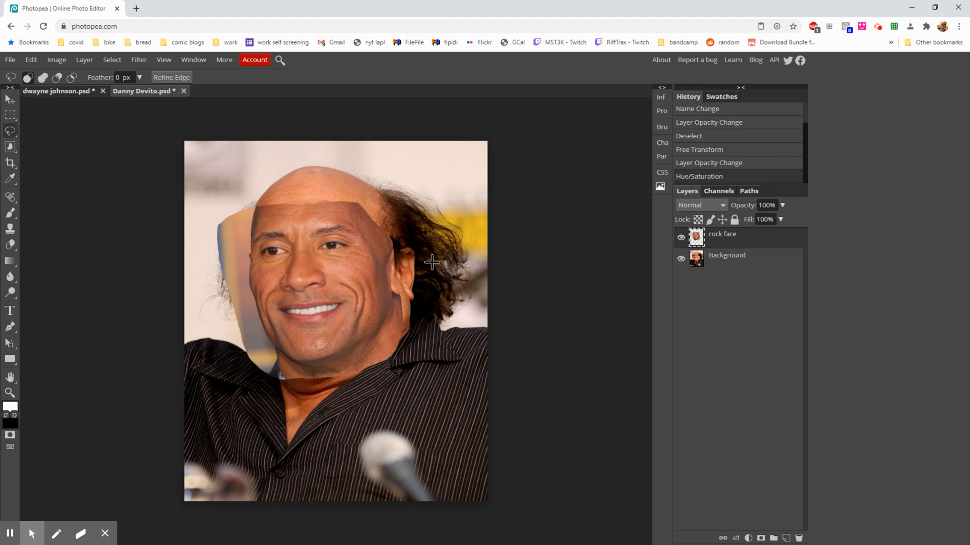
{"action": "mouse_move", "coordinate": [297, 268]}
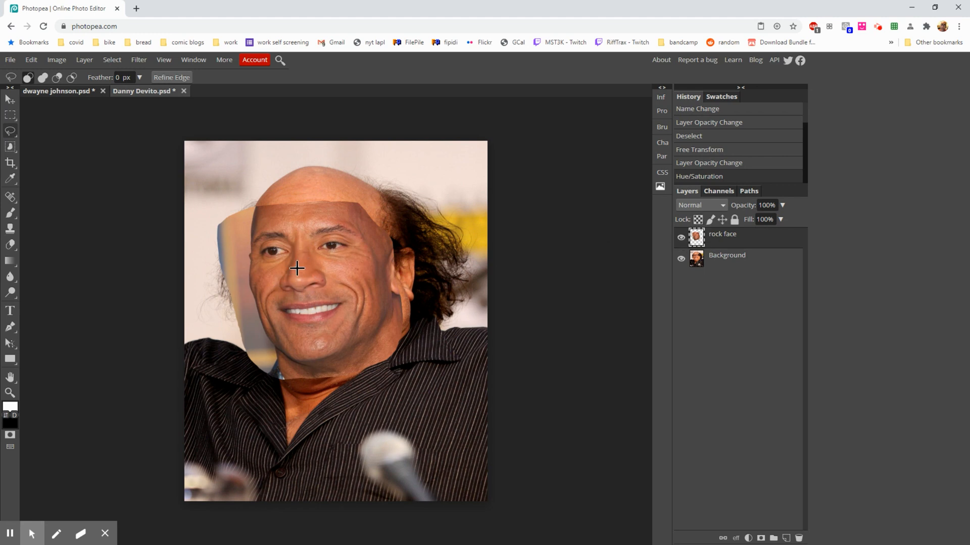
Step: Hide and re-show the rock face layer to compare with the original, then bring up the Filter menu
{"action": "left_click", "coordinate": [681, 241]}
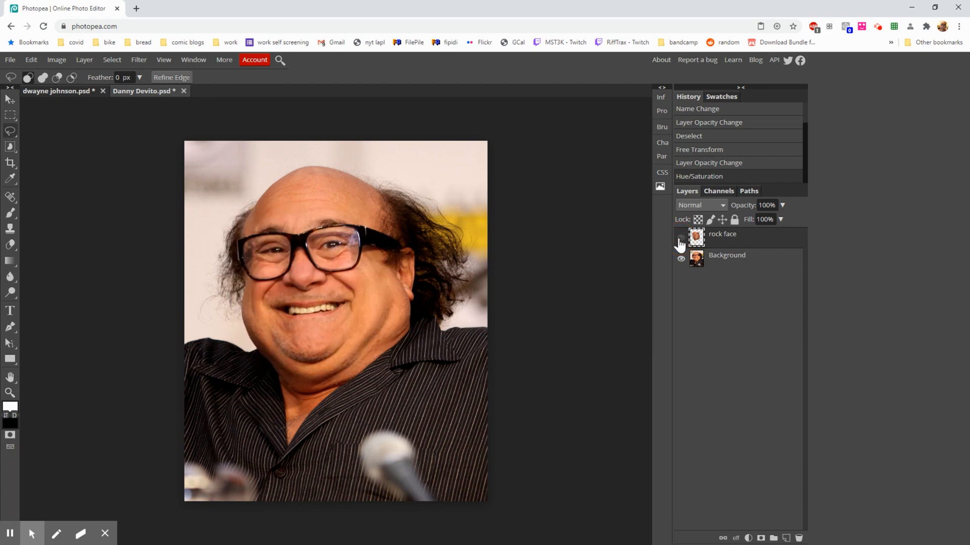
{"action": "left_click", "coordinate": [680, 238]}
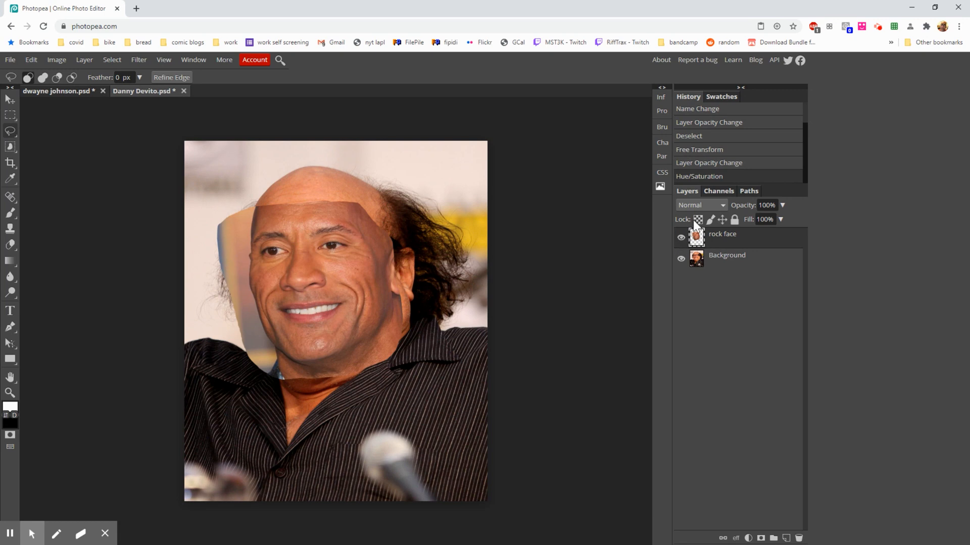
{"action": "left_click", "coordinate": [139, 60]}
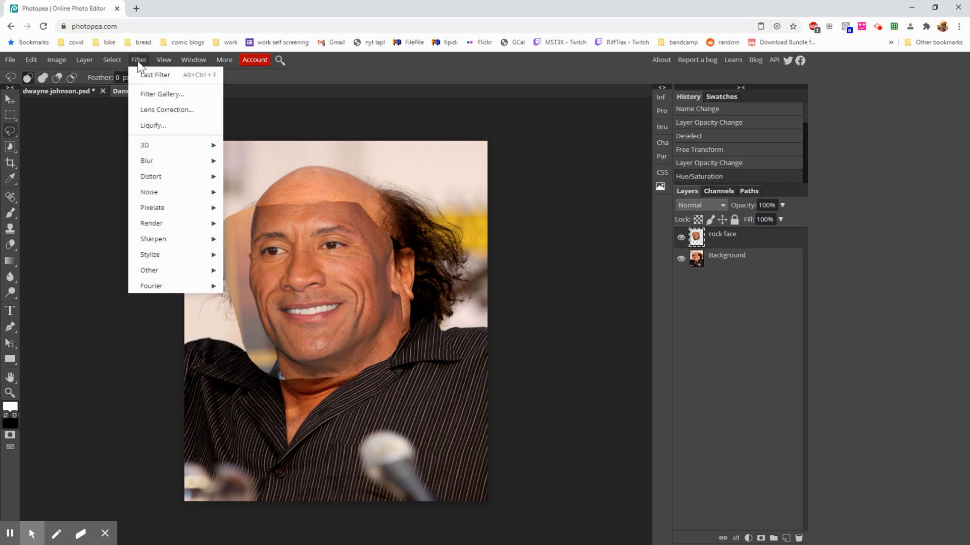
{"action": "mouse_move", "coordinate": [151, 125]}
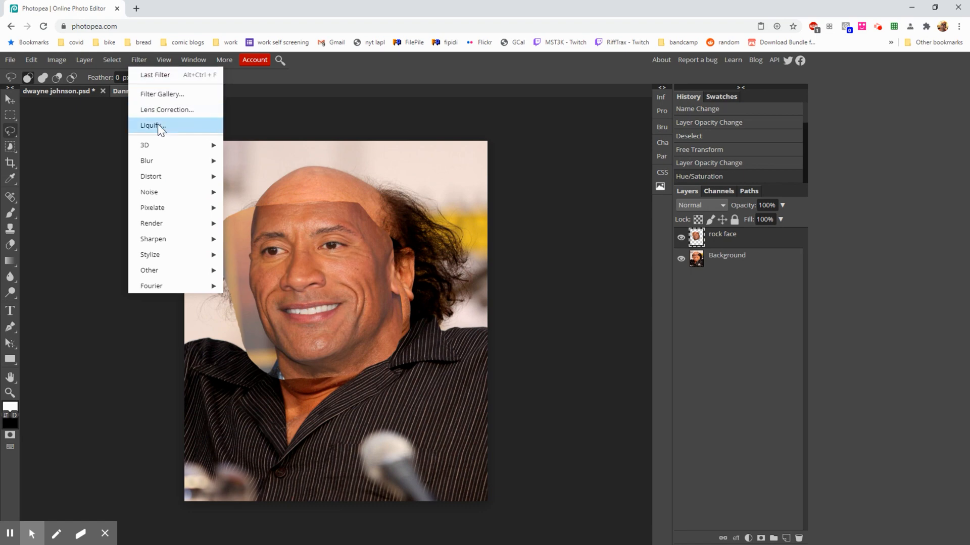
Step: Liquify the rock face layer with the background hidden, pushing features into place, and apply it
{"action": "left_click", "coordinate": [150, 125]}
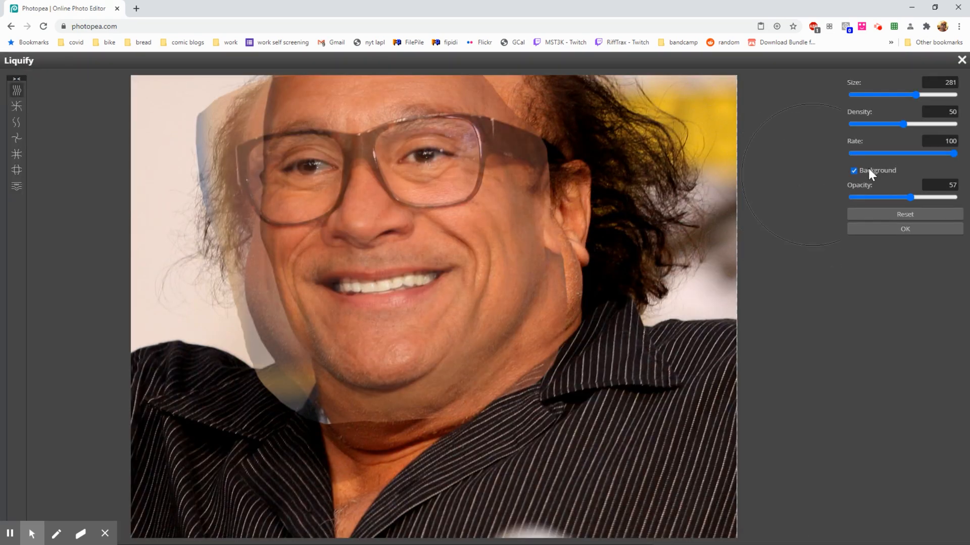
{"action": "left_click", "coordinate": [853, 170]}
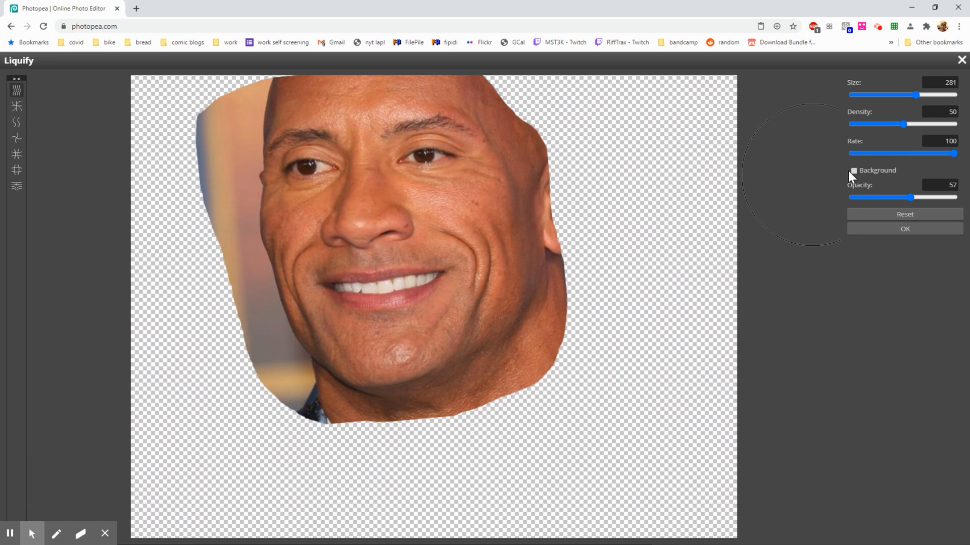
{"action": "mouse_move", "coordinate": [460, 245]}
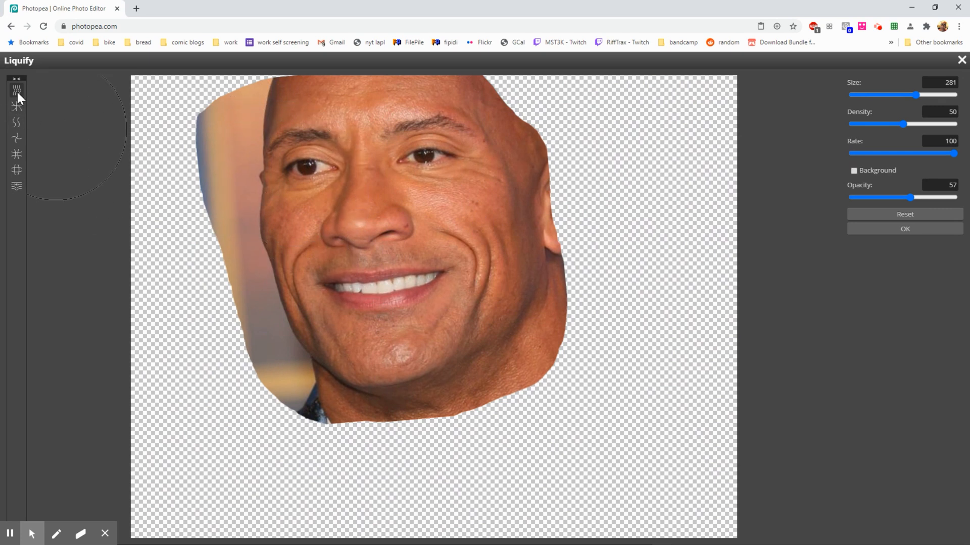
{"action": "mouse_move", "coordinate": [299, 181]}
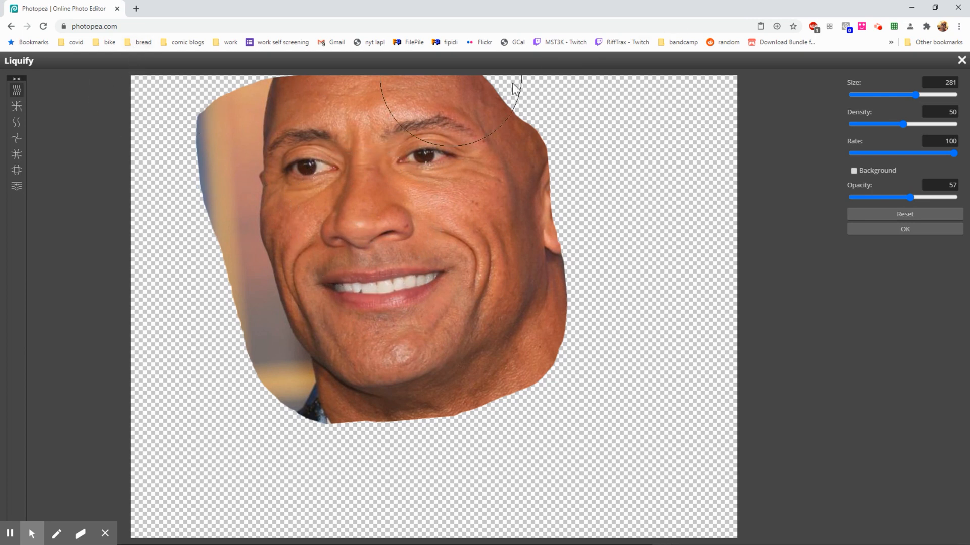
{"action": "mouse_move", "coordinate": [475, 192]}
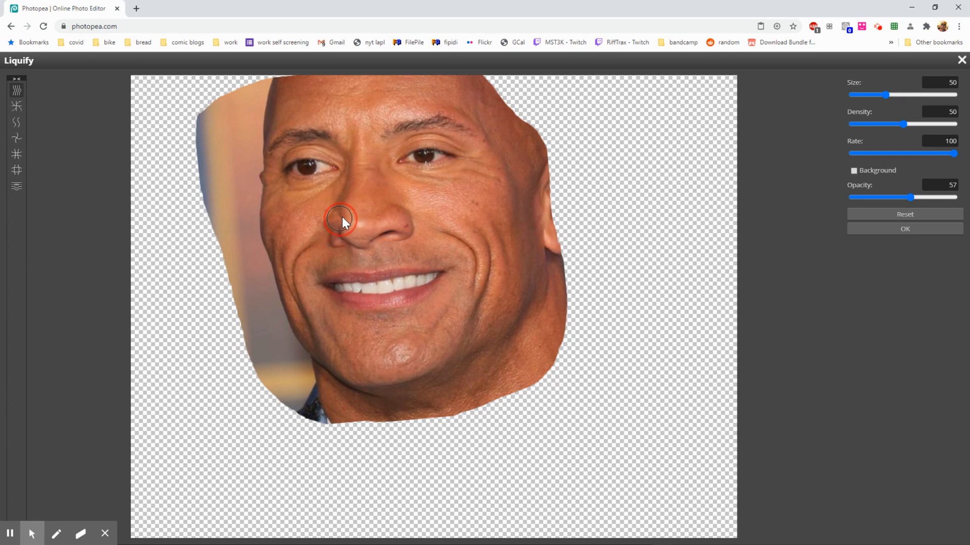
{"action": "mouse_move", "coordinate": [317, 224]}
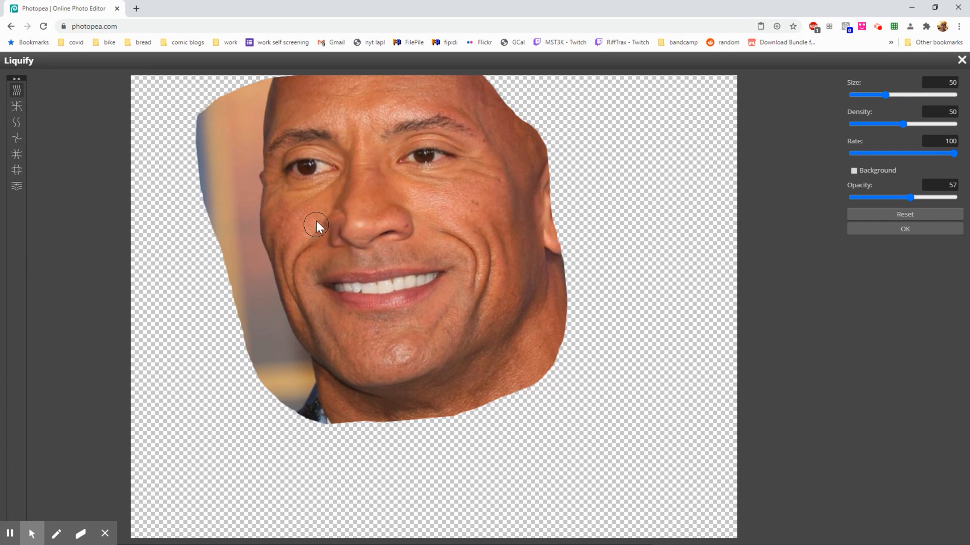
{"action": "mouse_move", "coordinate": [332, 227]}
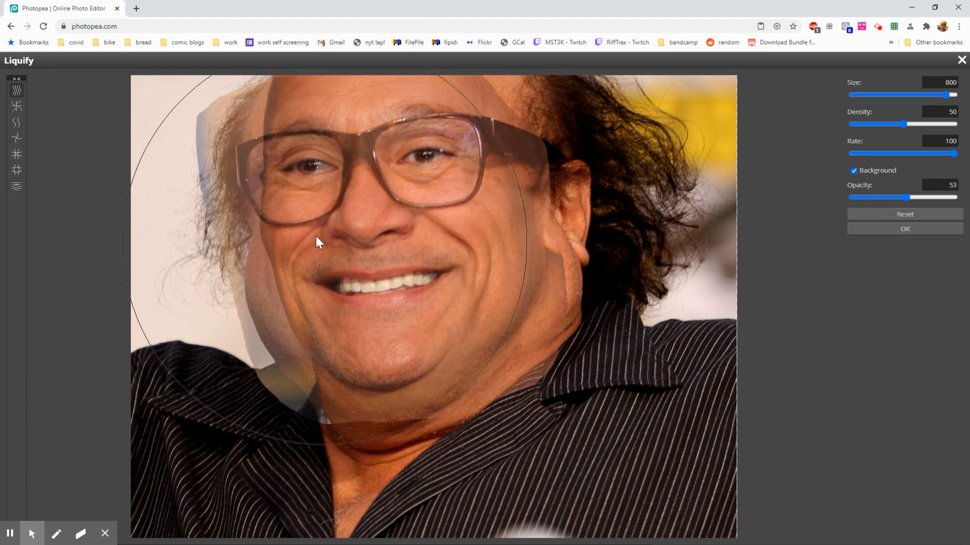
{"action": "mouse_move", "coordinate": [312, 236]}
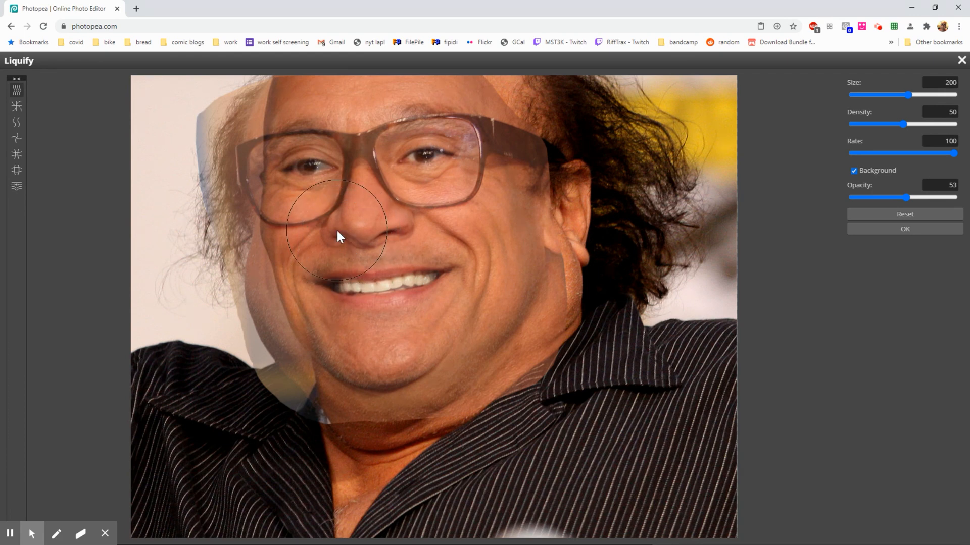
{"action": "left_click", "coordinate": [346, 233]}
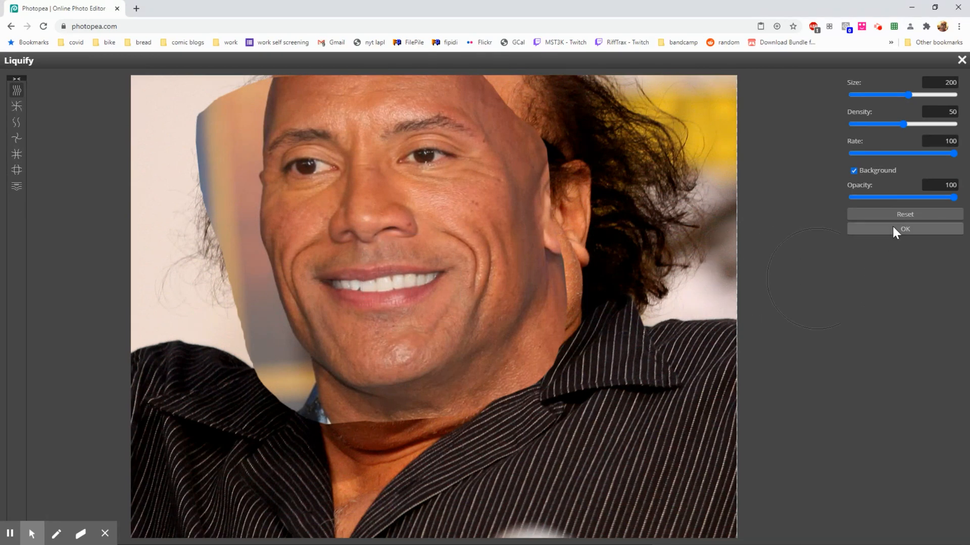
{"action": "left_click", "coordinate": [904, 229]}
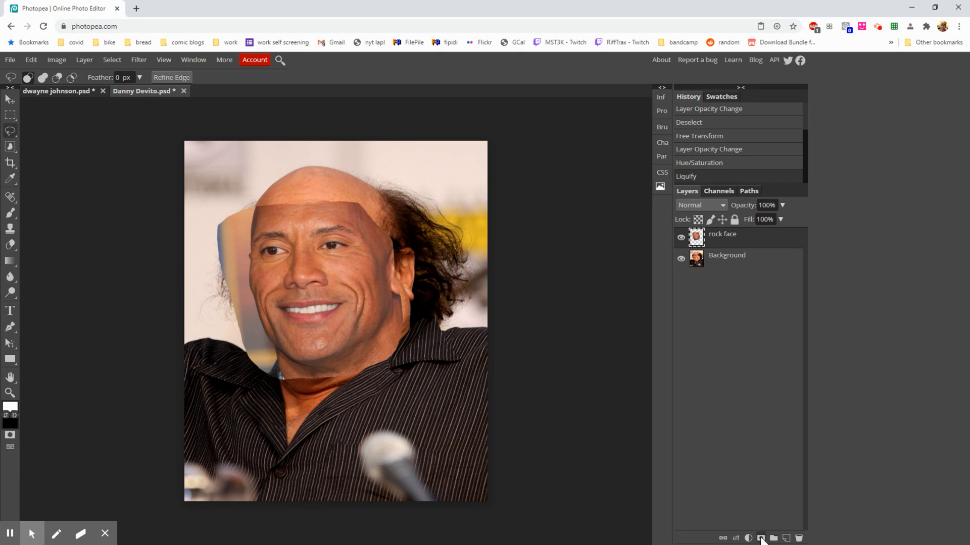
Step: Attach a raster mask to the rock face layer and select the Brush tool
{"action": "left_click", "coordinate": [761, 539]}
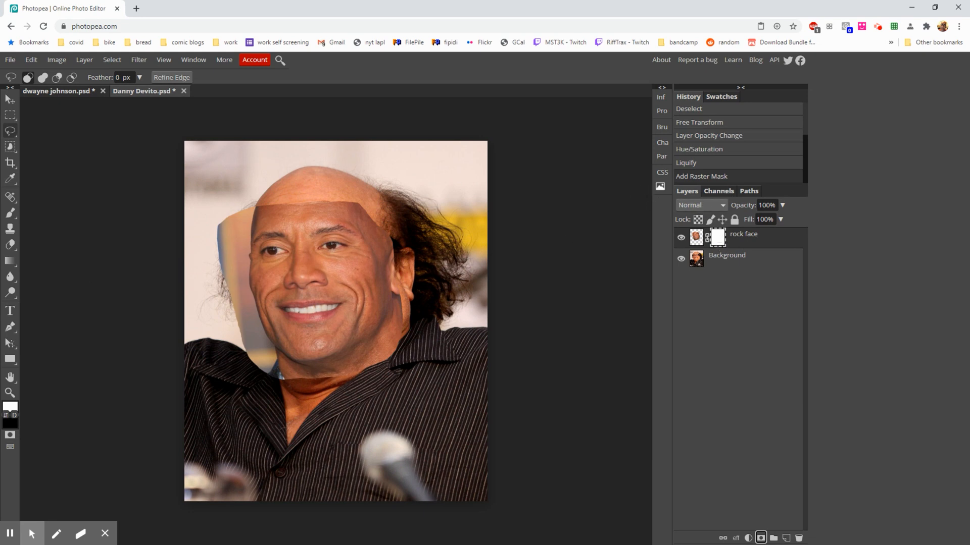
{"action": "left_click", "coordinate": [10, 216]}
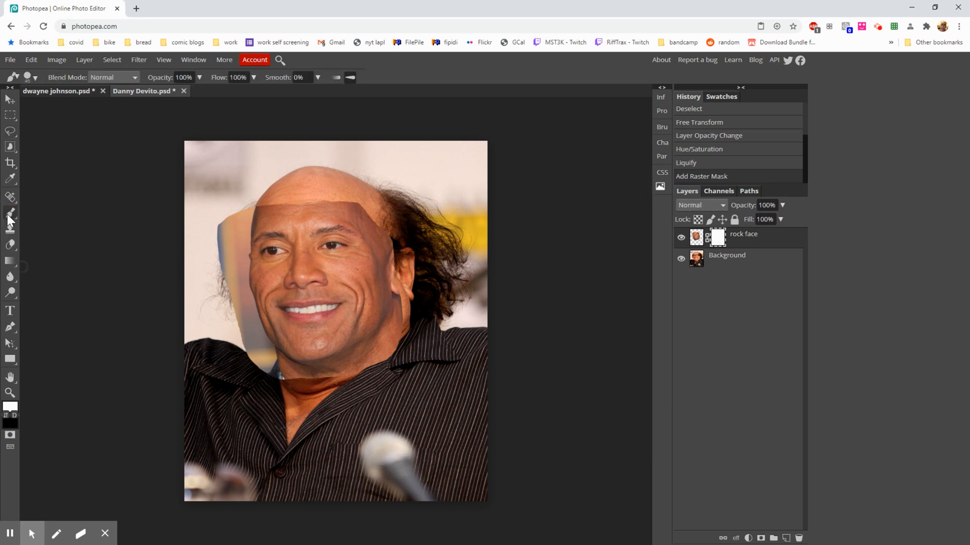
{"action": "mouse_move", "coordinate": [37, 405]}
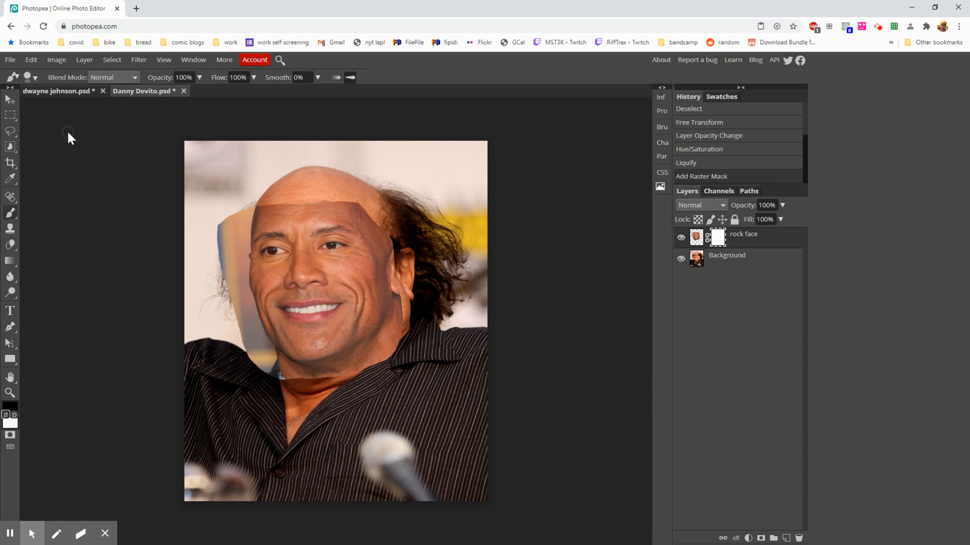
{"action": "mouse_move", "coordinate": [32, 85]}
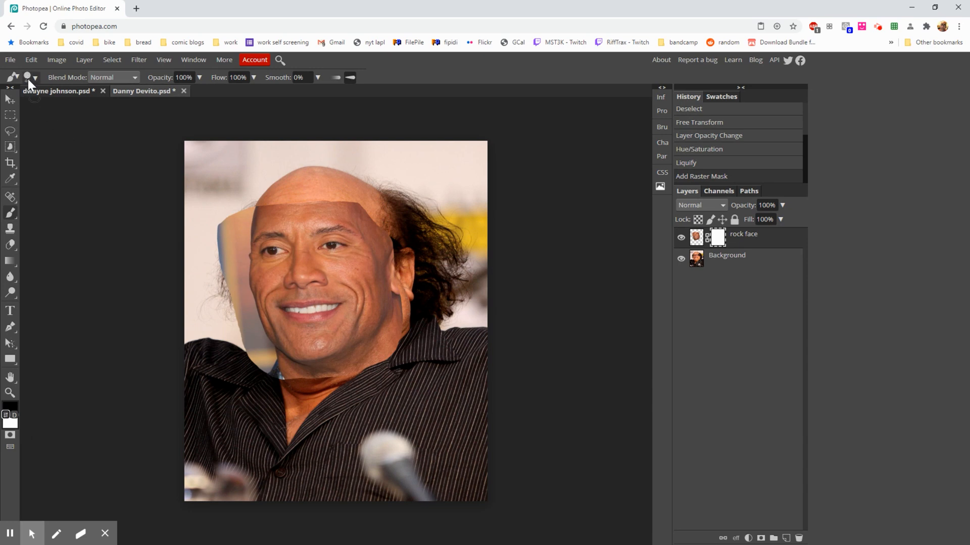
Step: Make the brush 46 px and drag Hardness down for a soft edge
{"action": "left_click", "coordinate": [32, 78]}
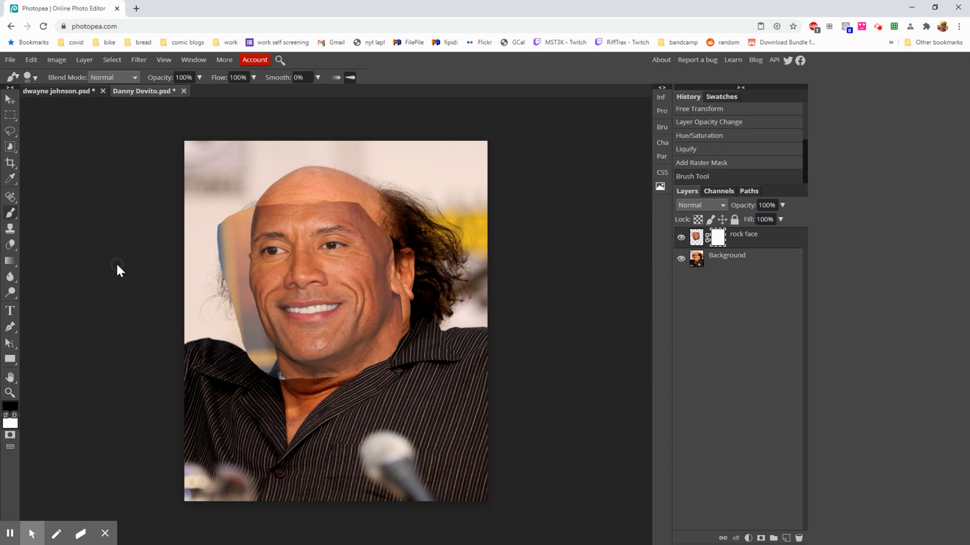
{"action": "mouse_move", "coordinate": [296, 188]}
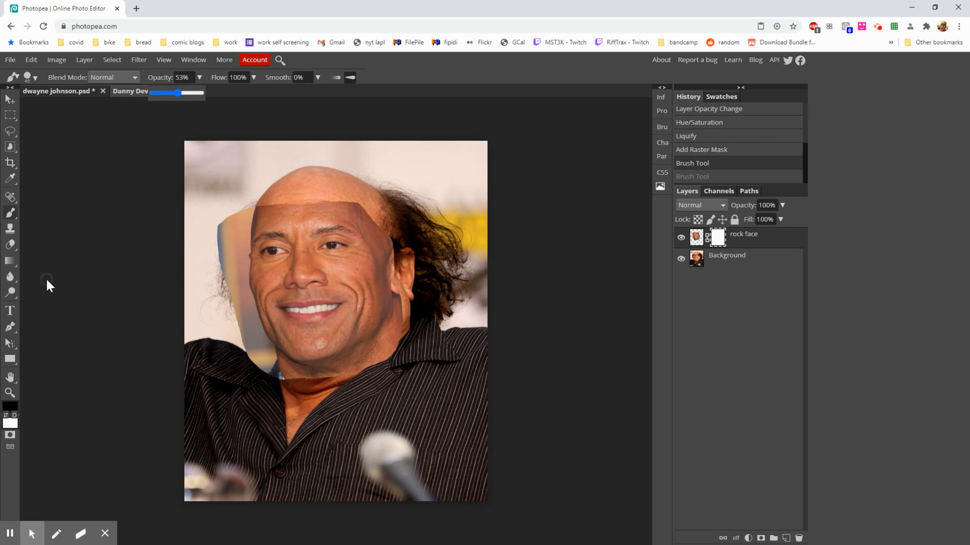
{"action": "mouse_move", "coordinate": [37, 93]}
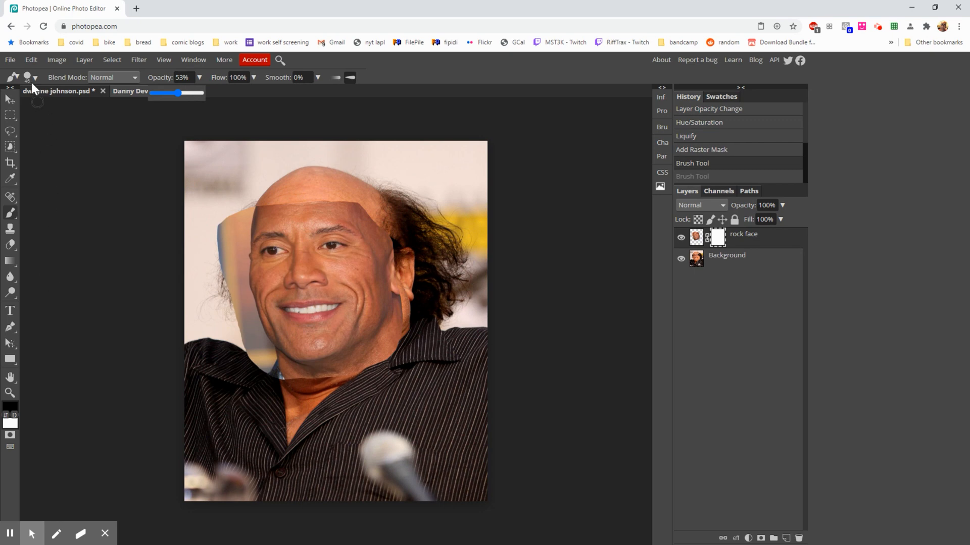
{"action": "left_click", "coordinate": [32, 78]}
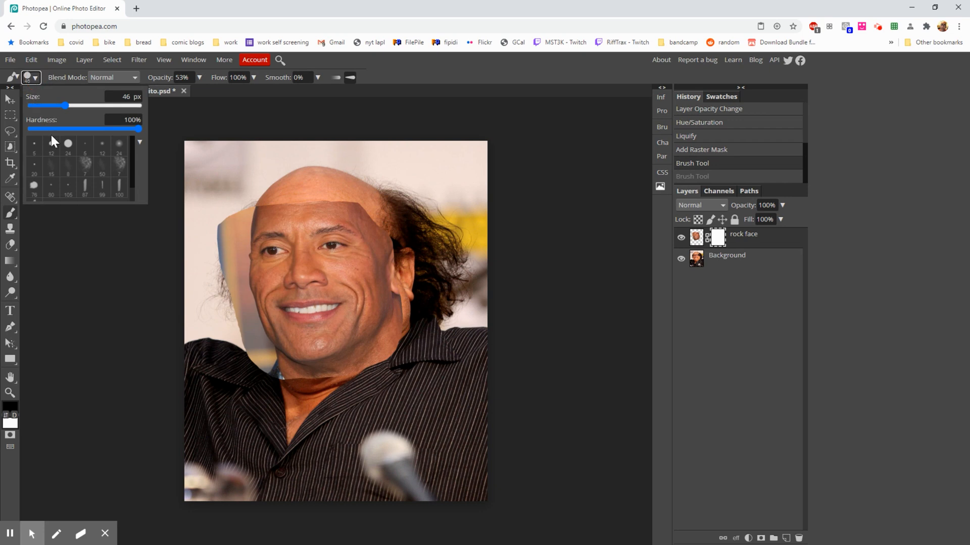
{"action": "left_click_drag", "start_coordinate": [139, 129], "coordinate": [31, 130]}
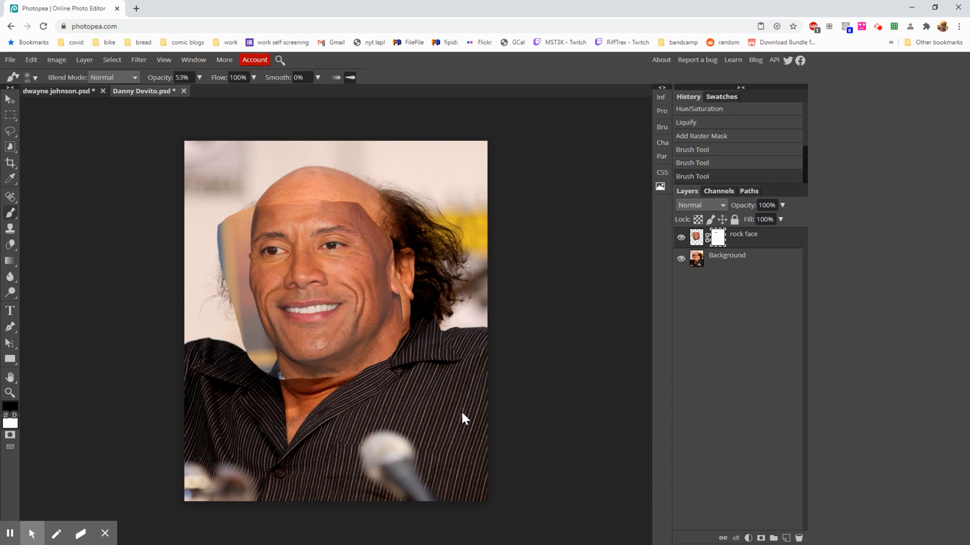
{"action": "mouse_move", "coordinate": [340, 205]}
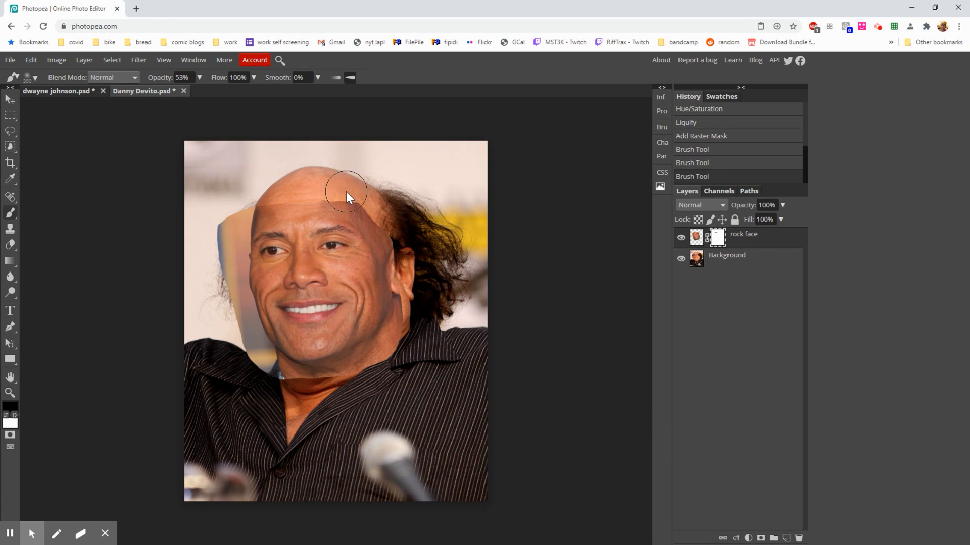
Step: Paint black on the mask across the forehead and top of the head to reveal DeVito beneath
{"action": "left_click_drag", "start_coordinate": [346, 191], "coordinate": [240, 241]}
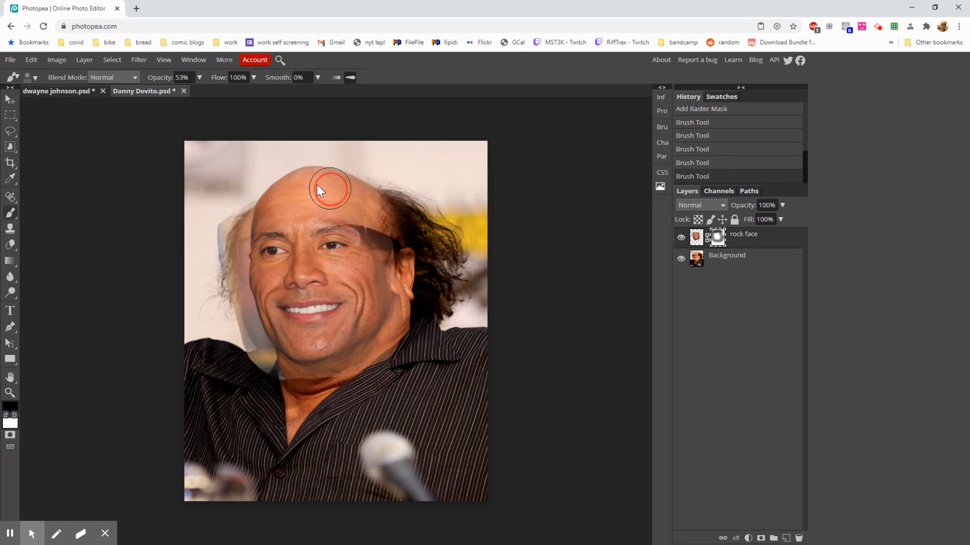
{"action": "left_click_drag", "start_coordinate": [328, 189], "coordinate": [265, 186]}
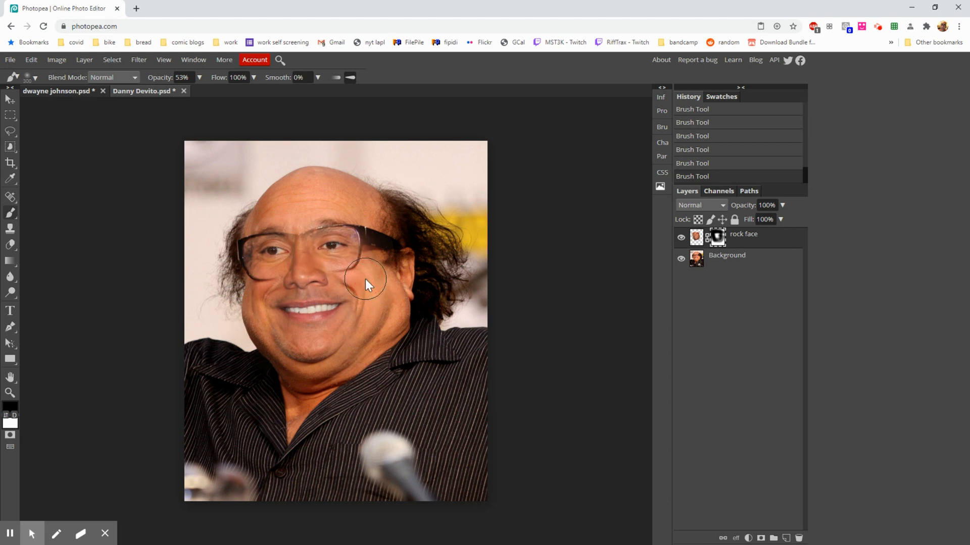
{"action": "mouse_move", "coordinate": [301, 238]}
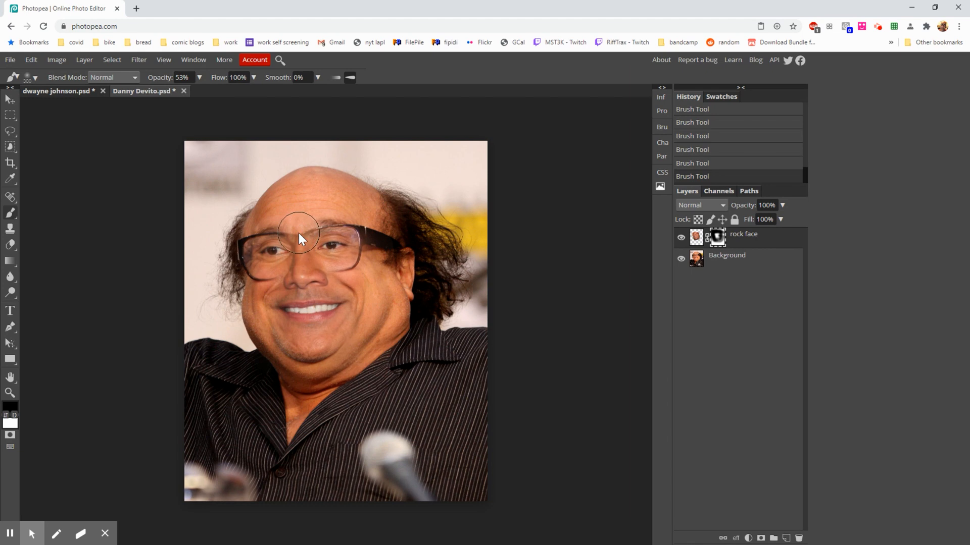
{"action": "mouse_move", "coordinate": [303, 250]}
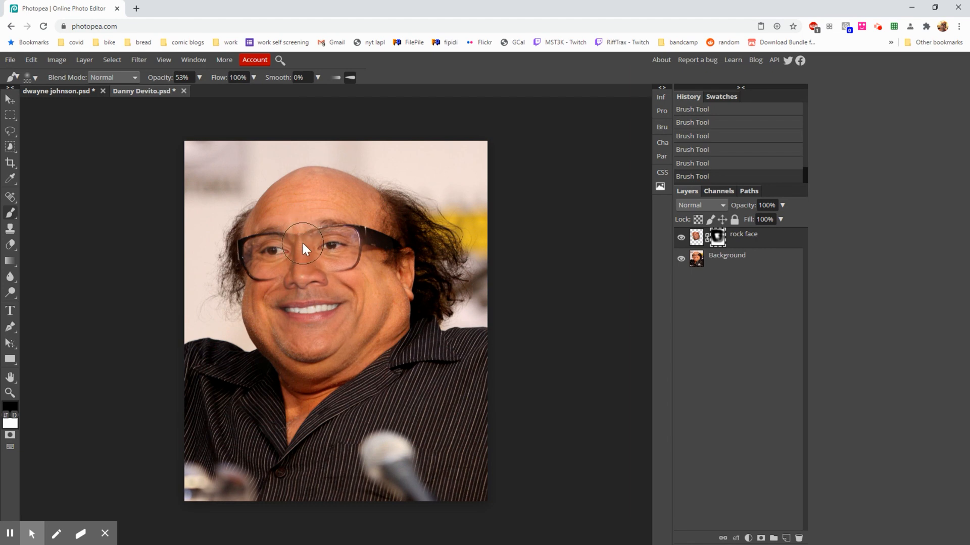
{"action": "mouse_move", "coordinate": [300, 250]}
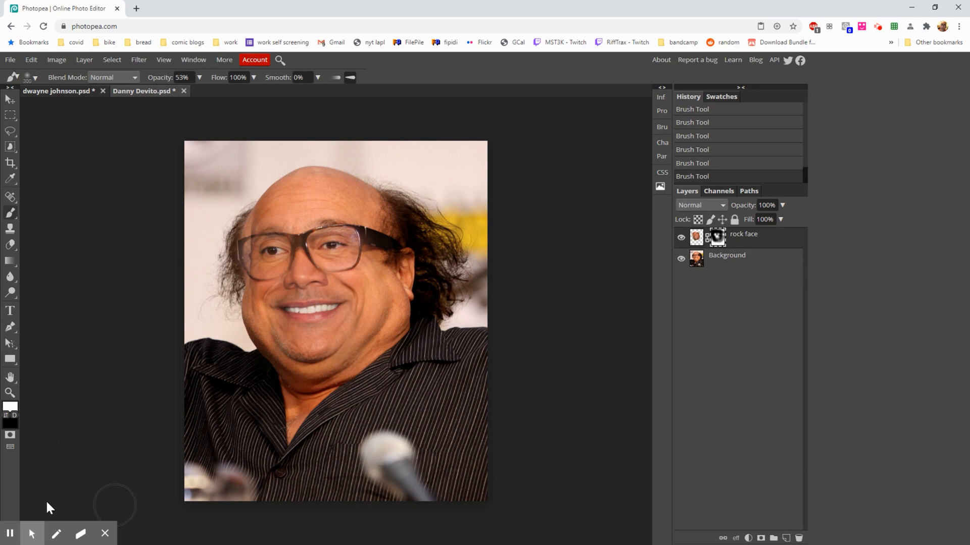
{"action": "mouse_move", "coordinate": [42, 442]}
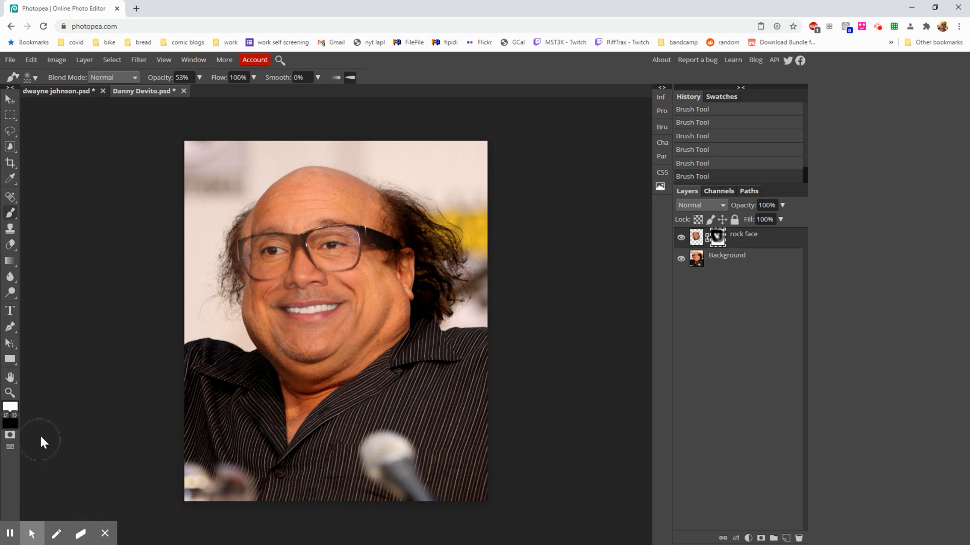
{"action": "mouse_move", "coordinate": [299, 222]}
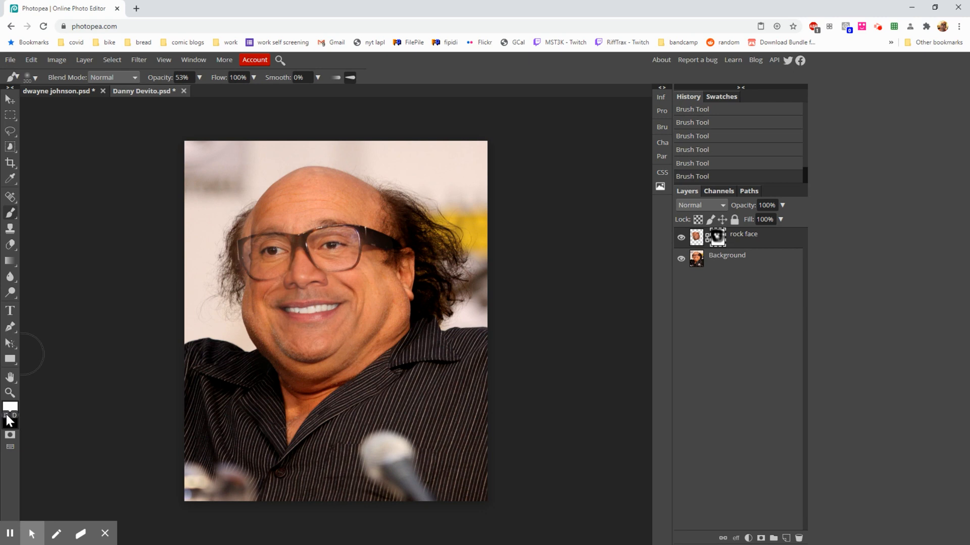
{"action": "mouse_move", "coordinate": [79, 340]}
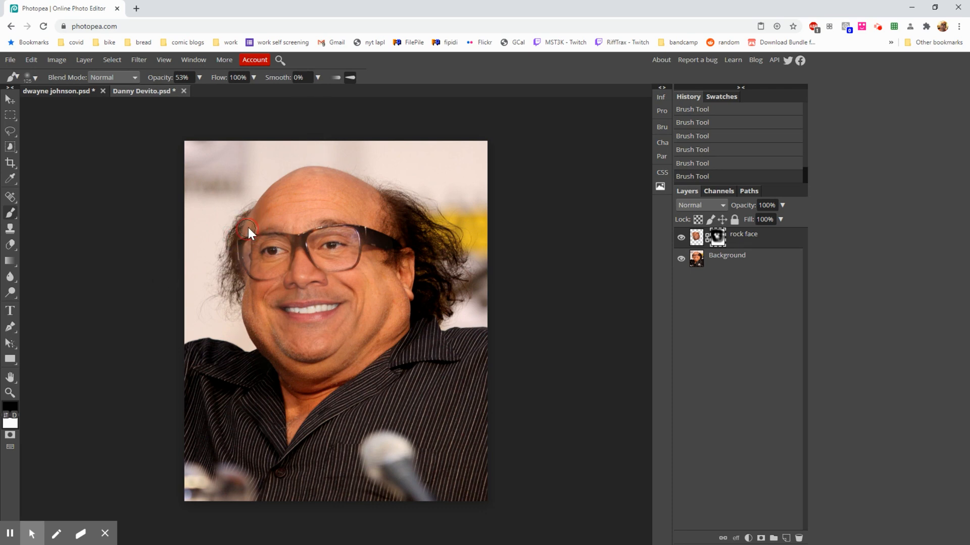
{"action": "mouse_move", "coordinate": [275, 224]}
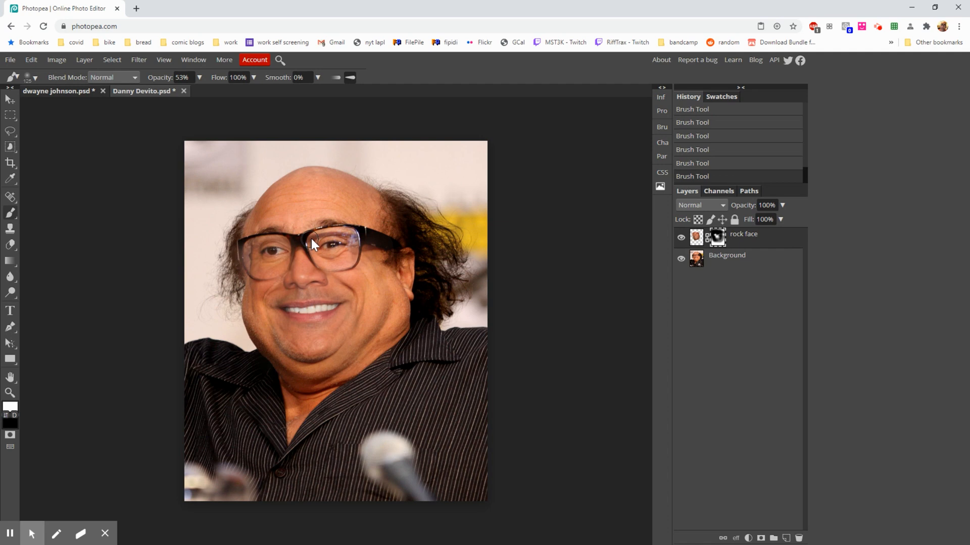
{"action": "mouse_move", "coordinate": [44, 417]}
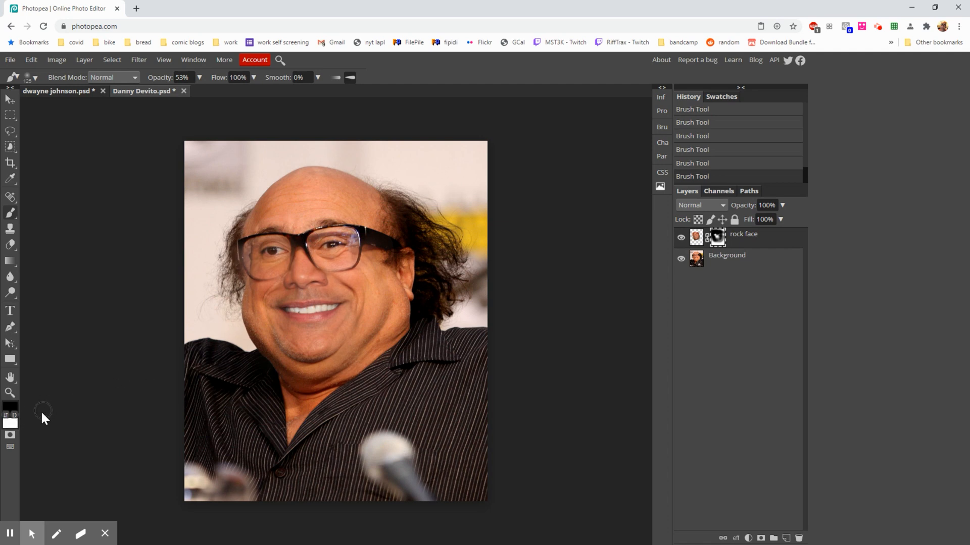
{"action": "mouse_move", "coordinate": [37, 426]}
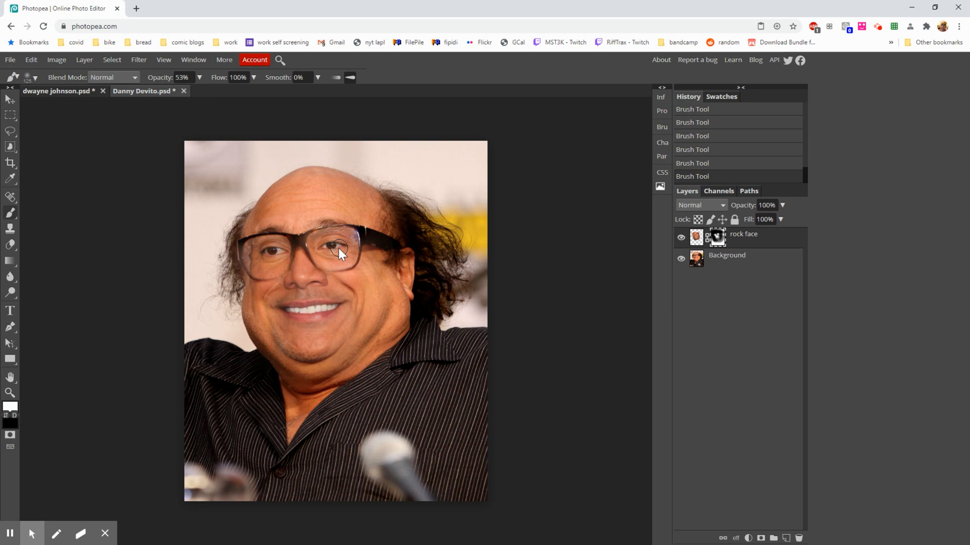
{"action": "mouse_move", "coordinate": [339, 207]}
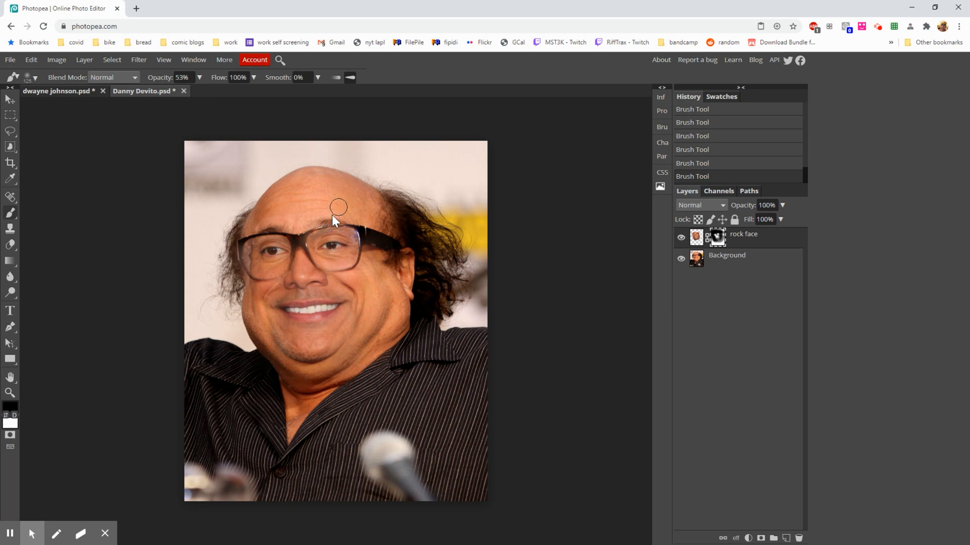
{"action": "mouse_move", "coordinate": [367, 217]}
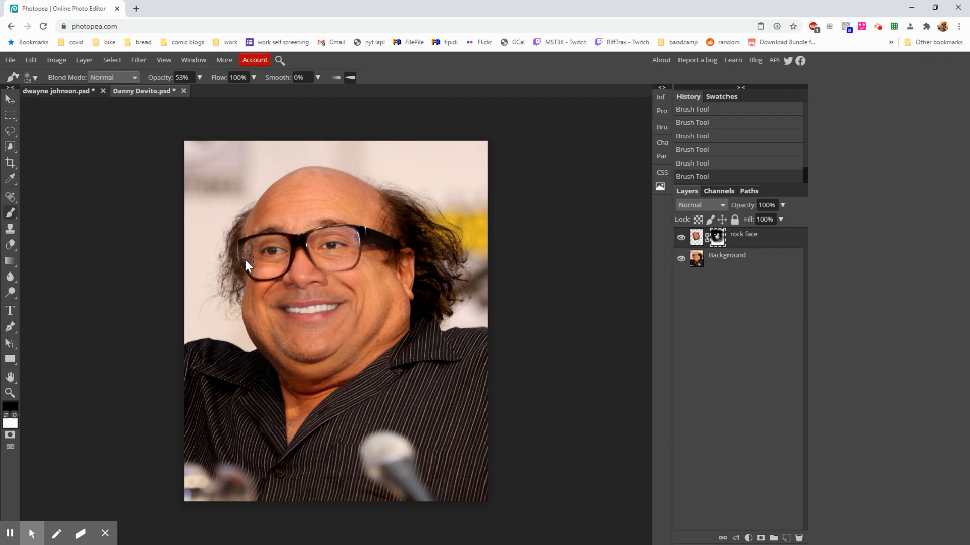
{"action": "mouse_move", "coordinate": [355, 275]}
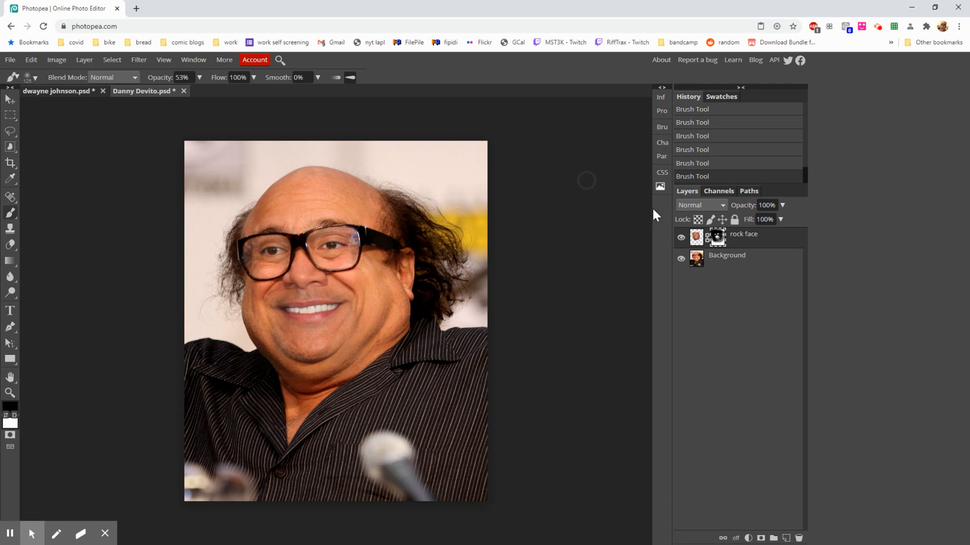
{"action": "mouse_move", "coordinate": [802, 302]}
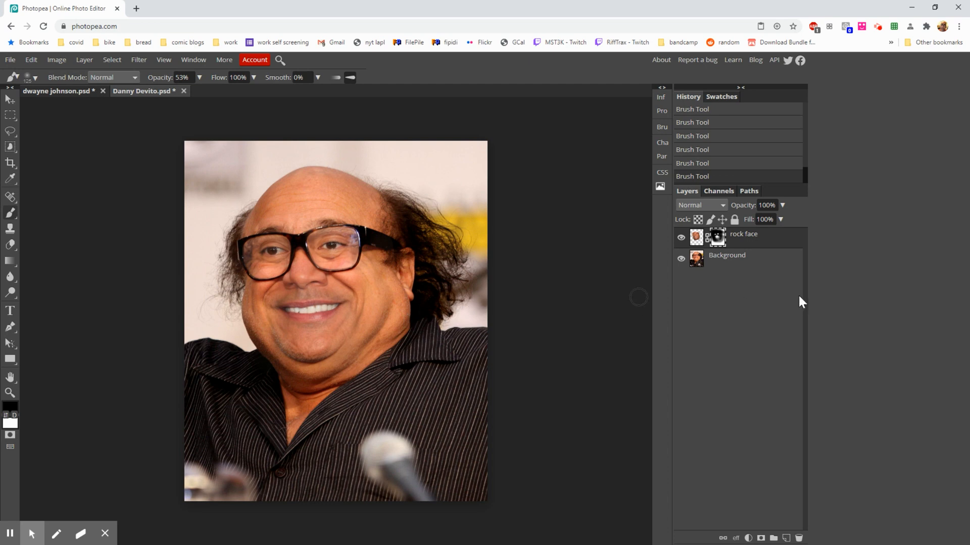
{"action": "mouse_move", "coordinate": [834, 306]}
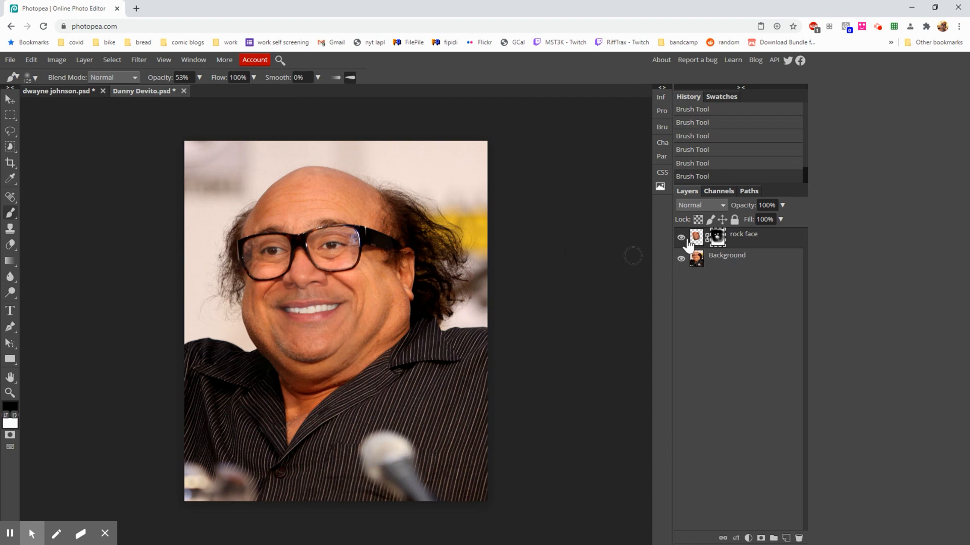
{"action": "left_click", "coordinate": [681, 239]}
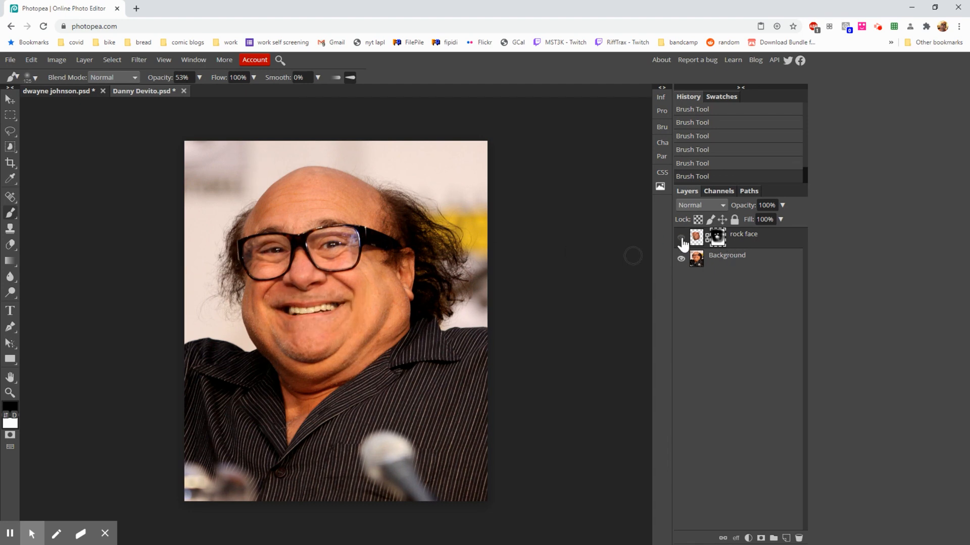
{"action": "left_click", "coordinate": [681, 241]}
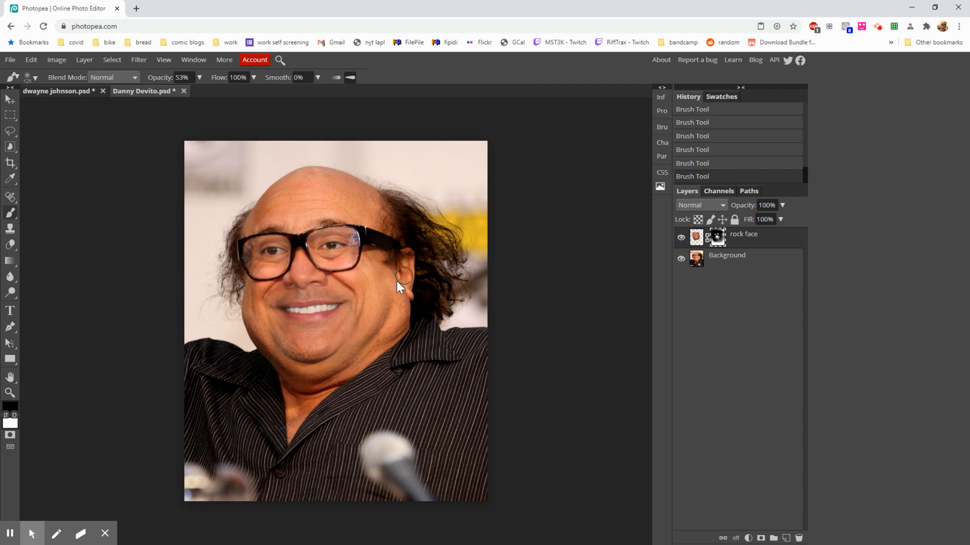
{"action": "left_click", "coordinate": [680, 241]}
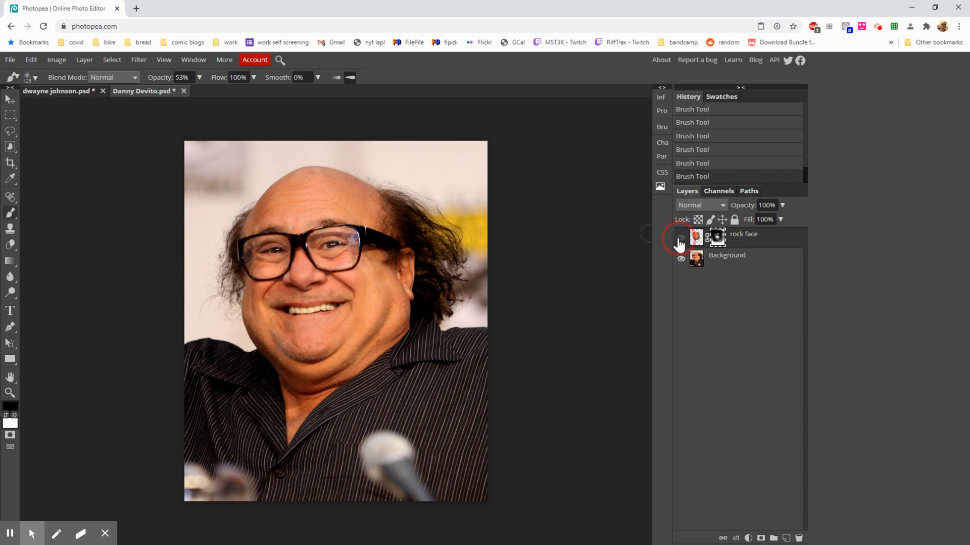
{"action": "left_click", "coordinate": [680, 240]}
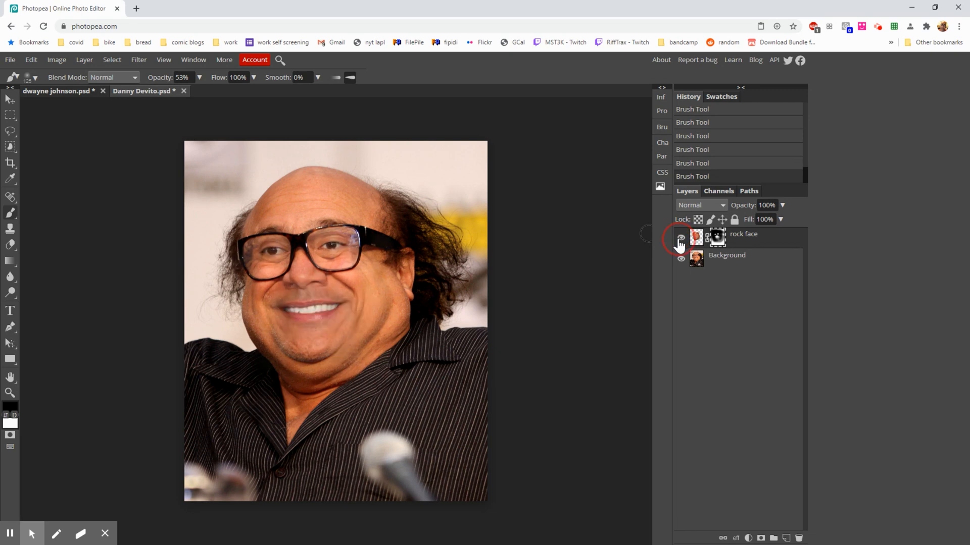
{"action": "left_click", "coordinate": [680, 239]}
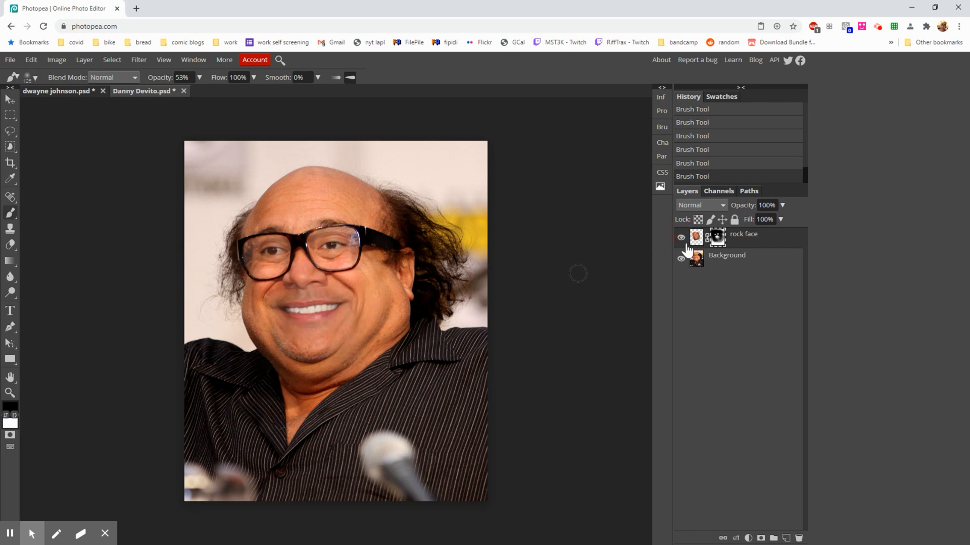
{"action": "mouse_move", "coordinate": [453, 296]}
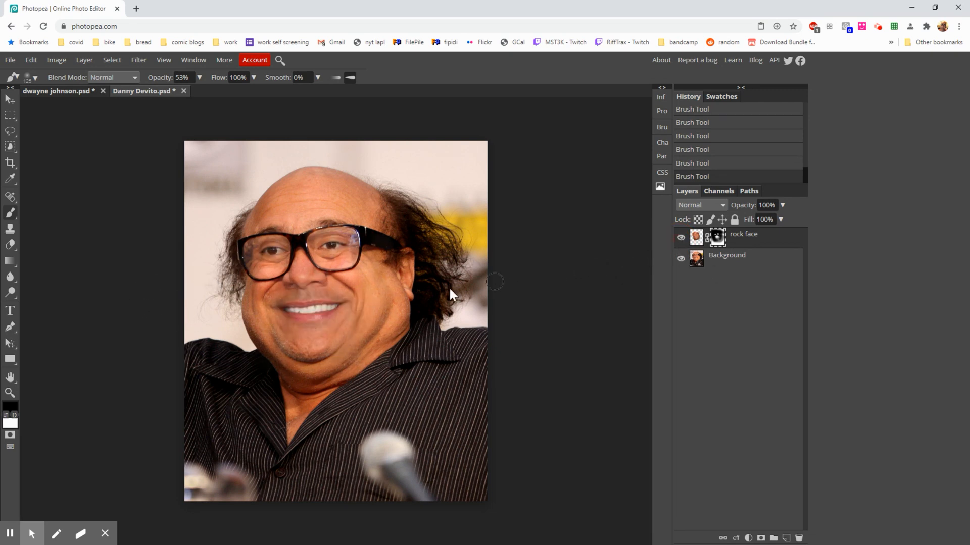
{"action": "left_click", "coordinate": [239, 277]}
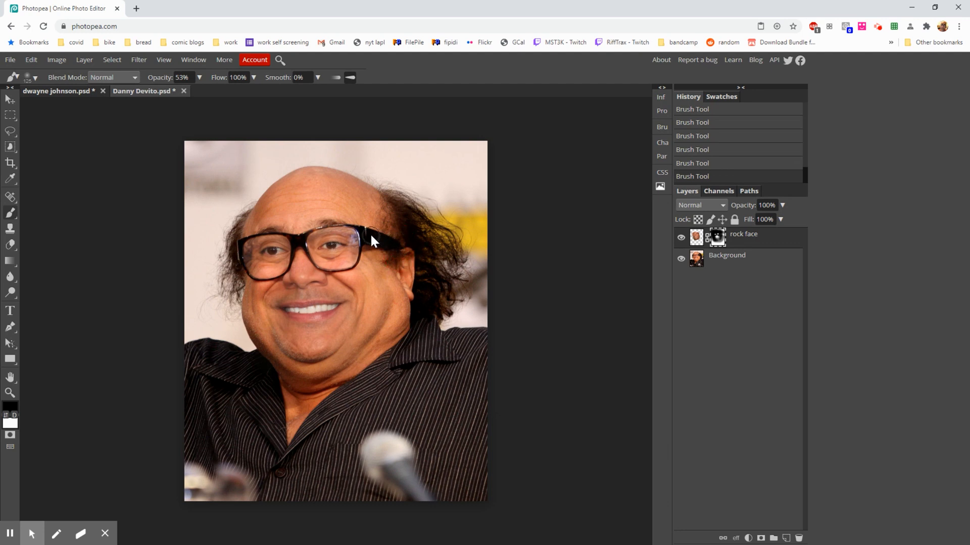
{"action": "left_click", "coordinate": [680, 237]}
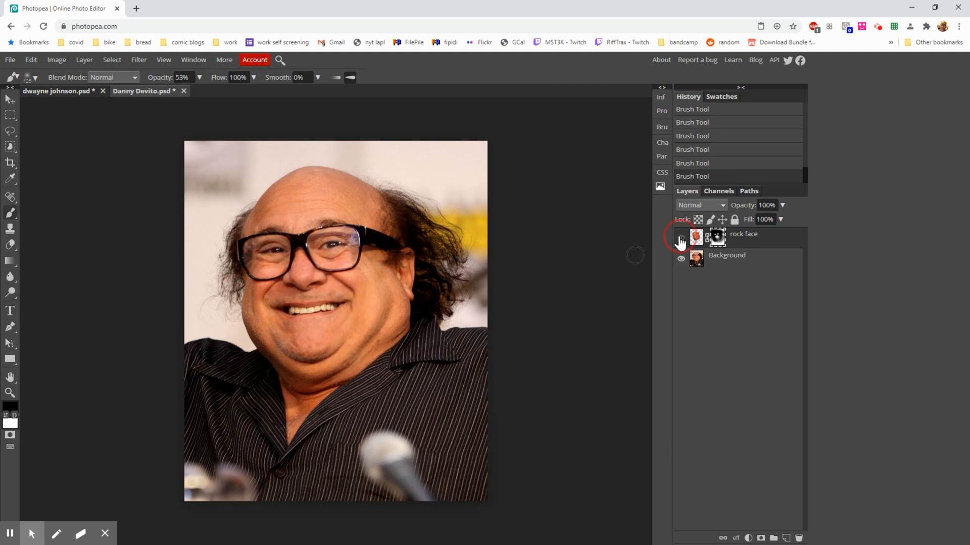
{"action": "left_click", "coordinate": [680, 242]}
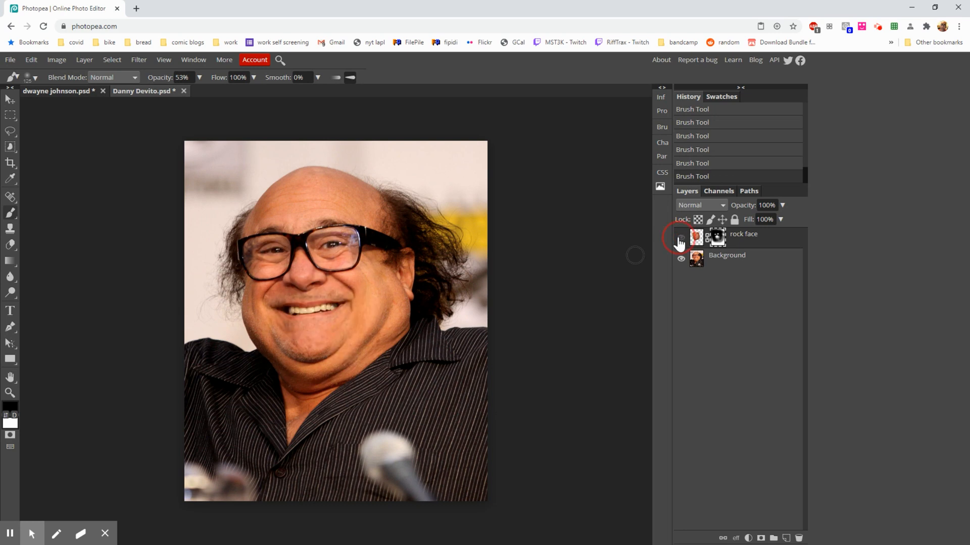
{"action": "left_click", "coordinate": [680, 241]}
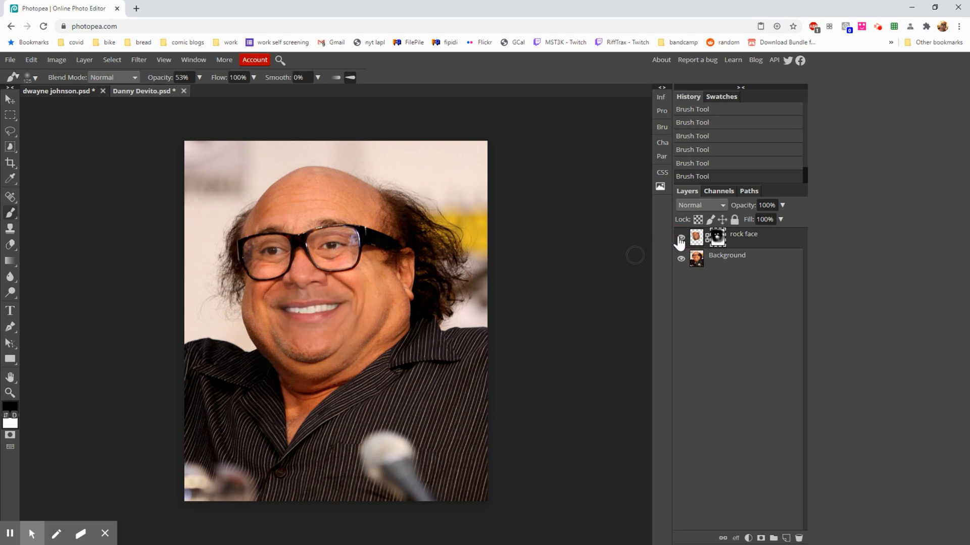